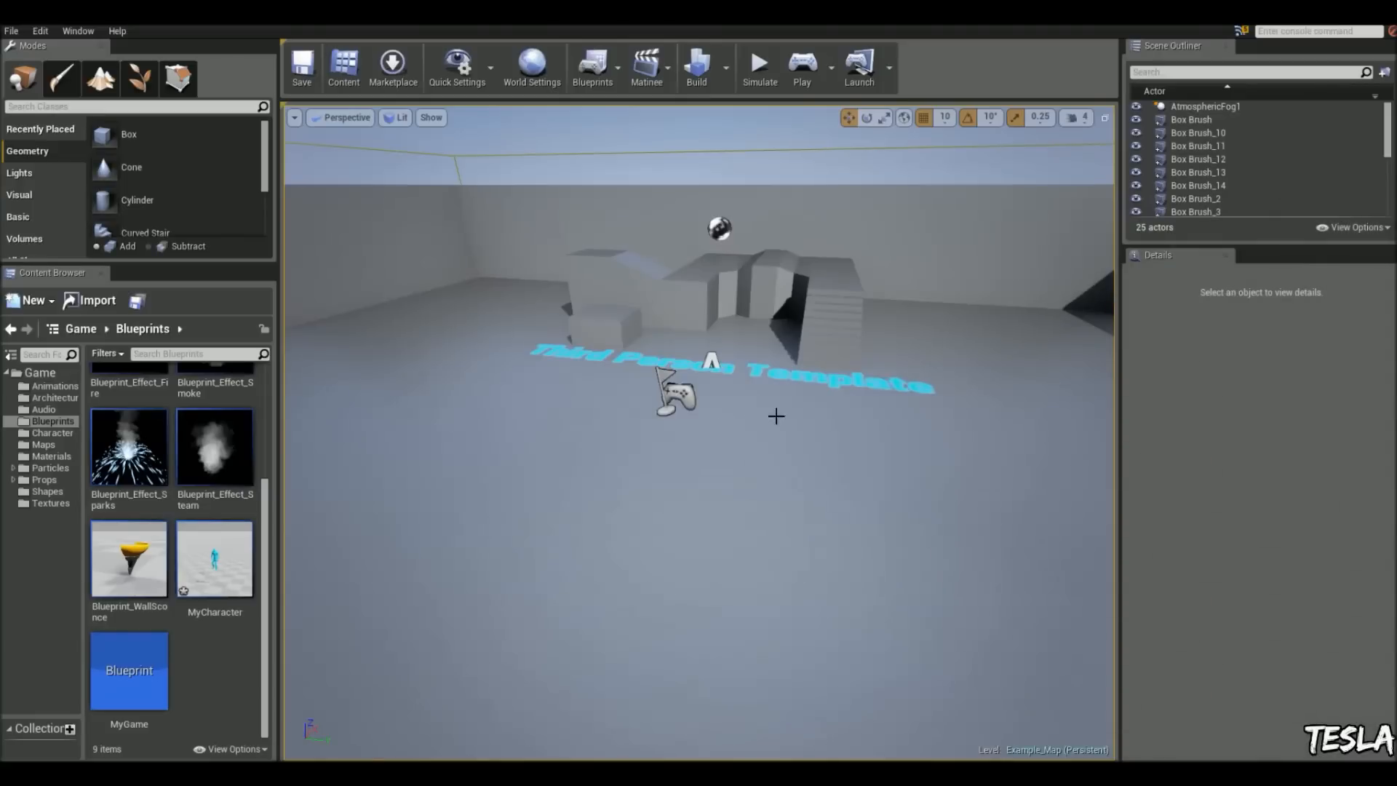
Play the level briefly to test the MyCharacter blueprint, then stop the session.
left_click(215, 558)
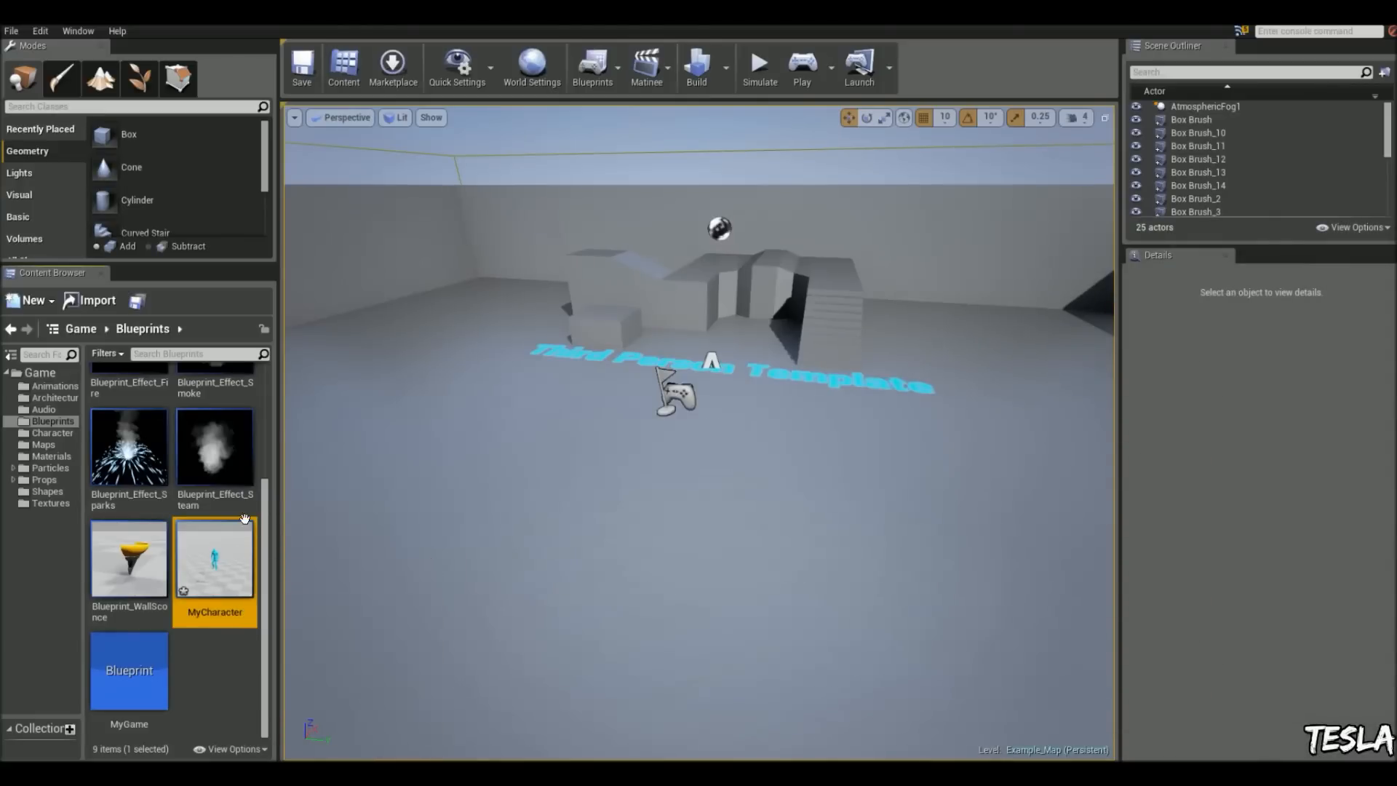
left_click(799, 62)
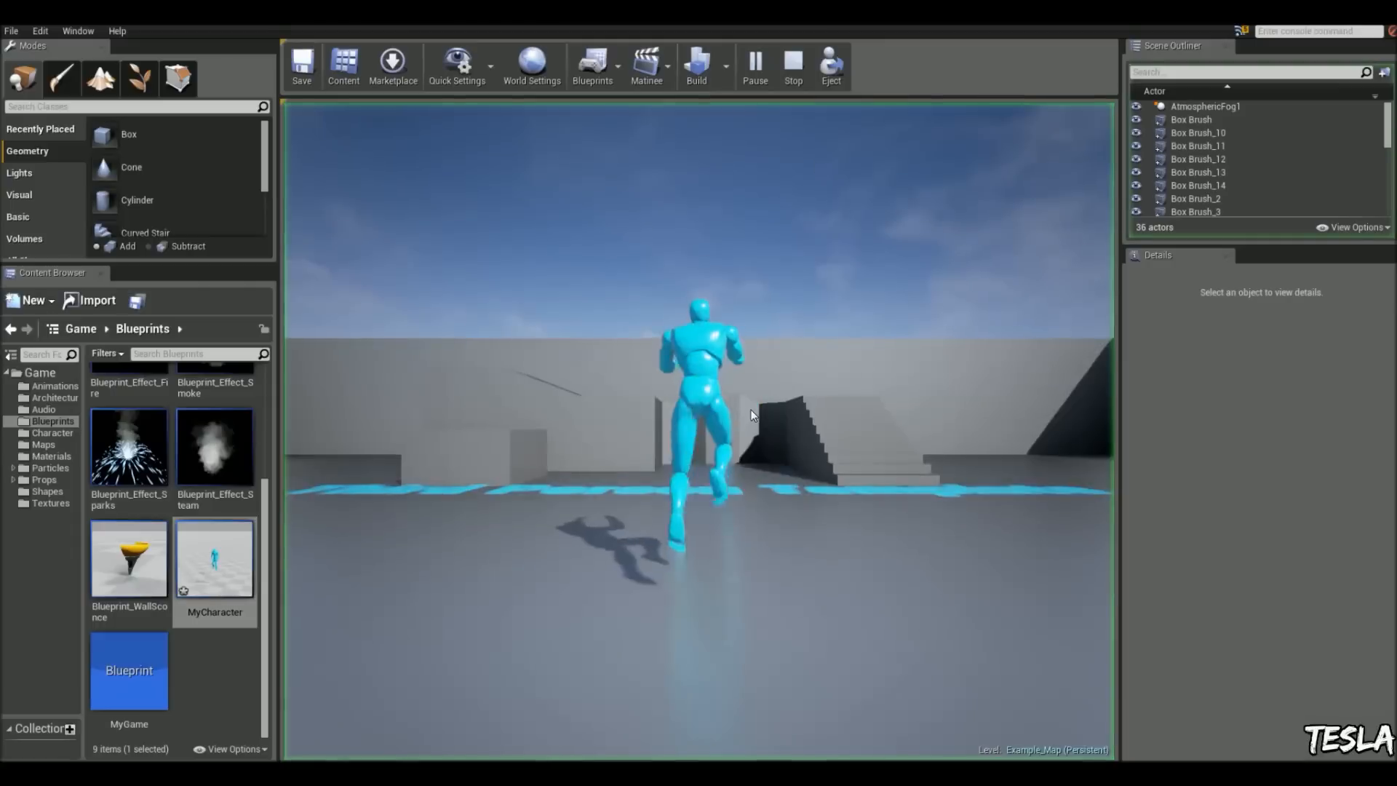
left_click(755, 65)
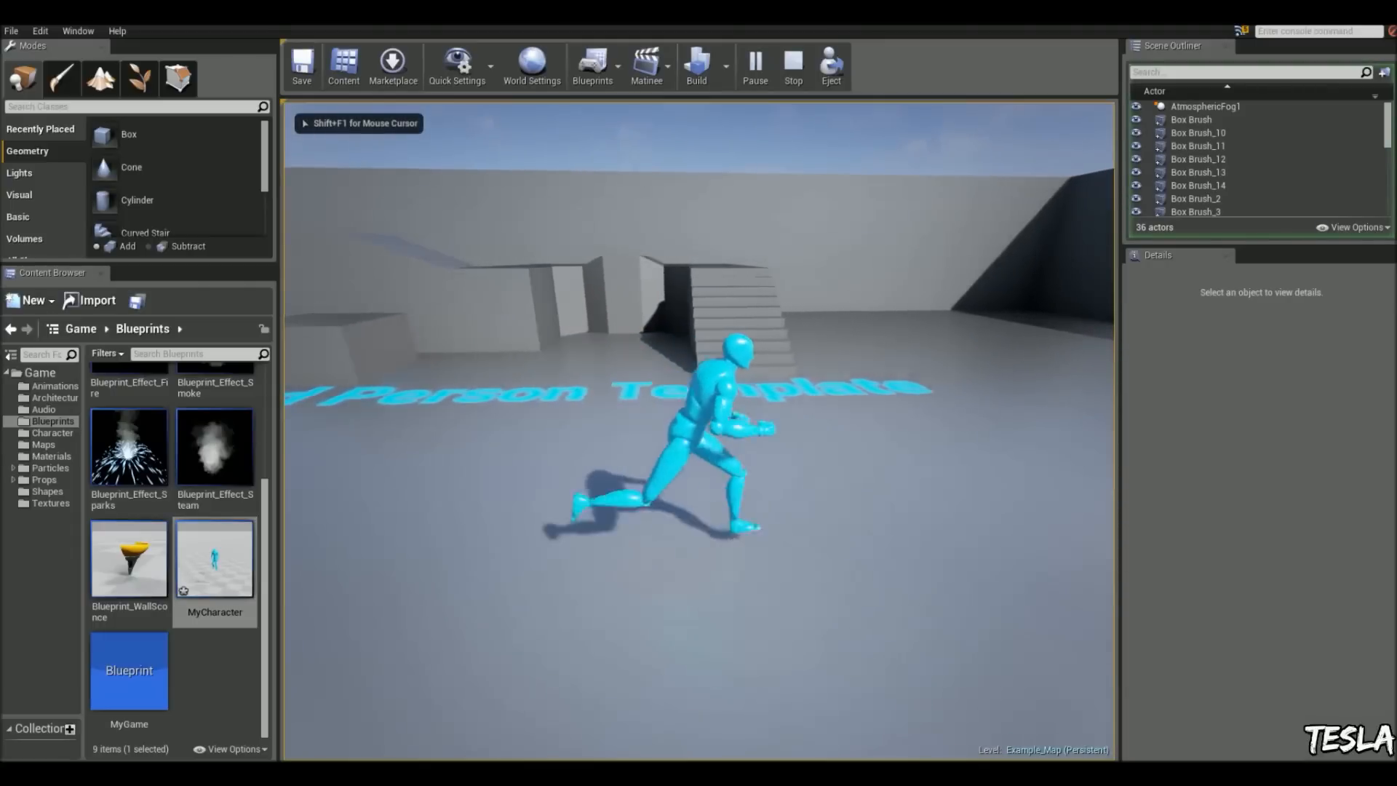
left_click(792, 62)
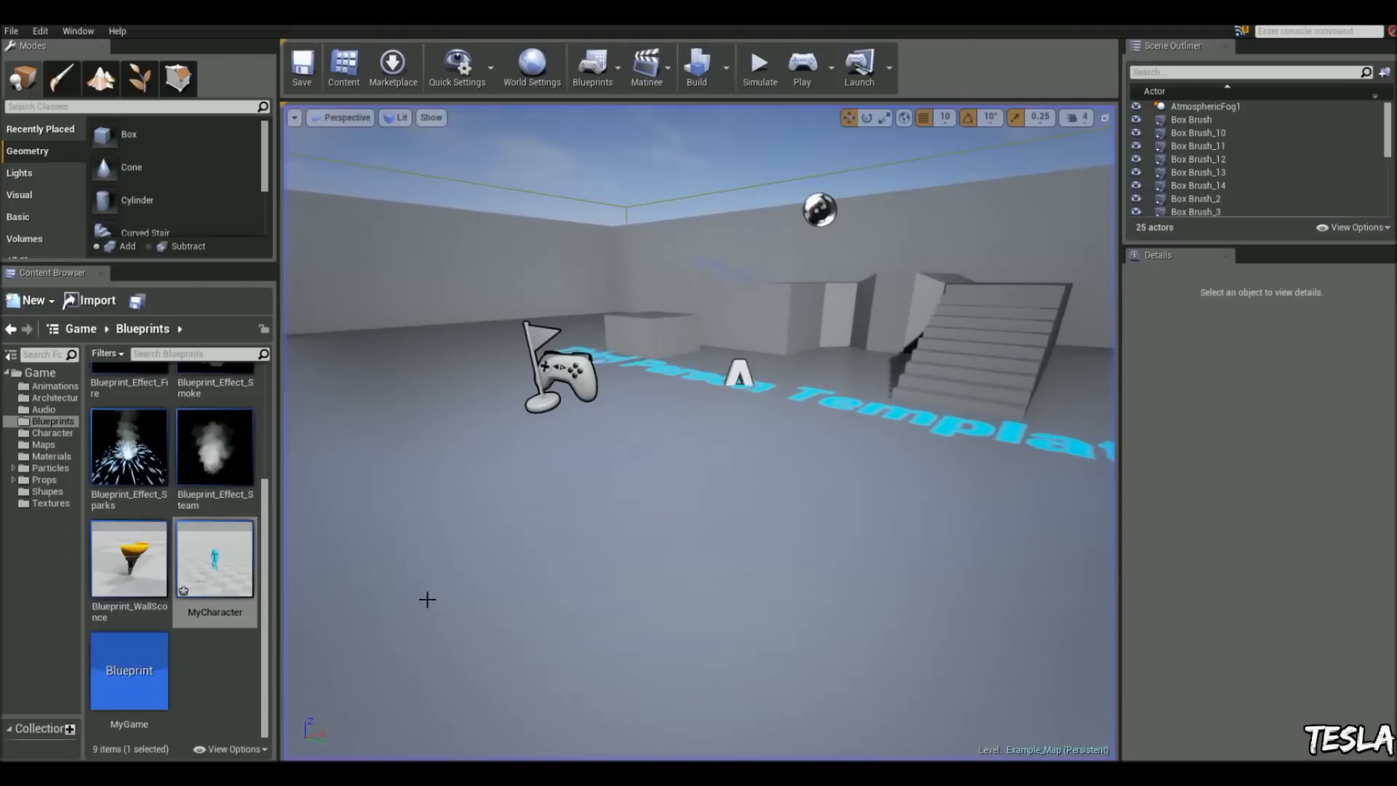
Duplicate MyCharacter as a new blueprint named basicai and open it for editing.
right_click(215, 558)
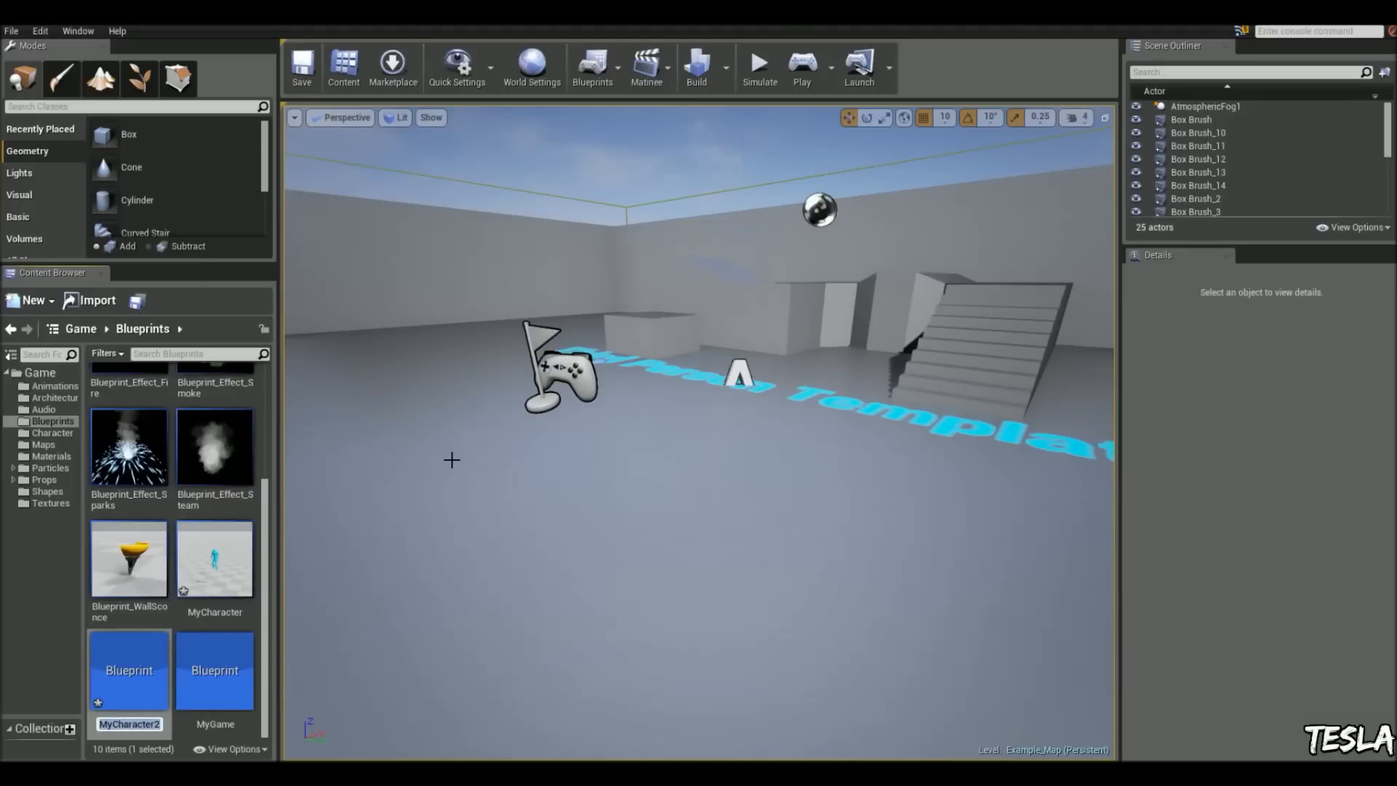
type("basicai")
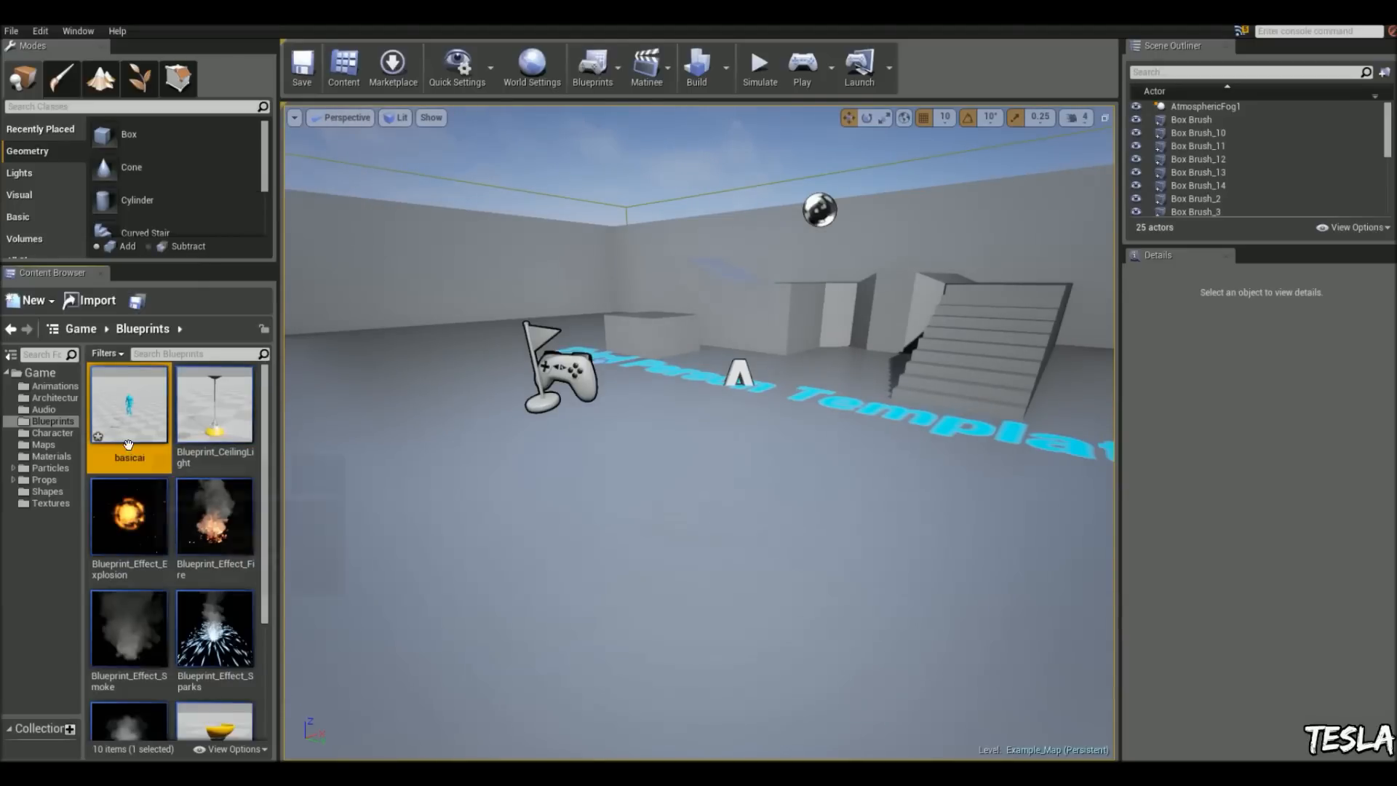
double_click(128, 406)
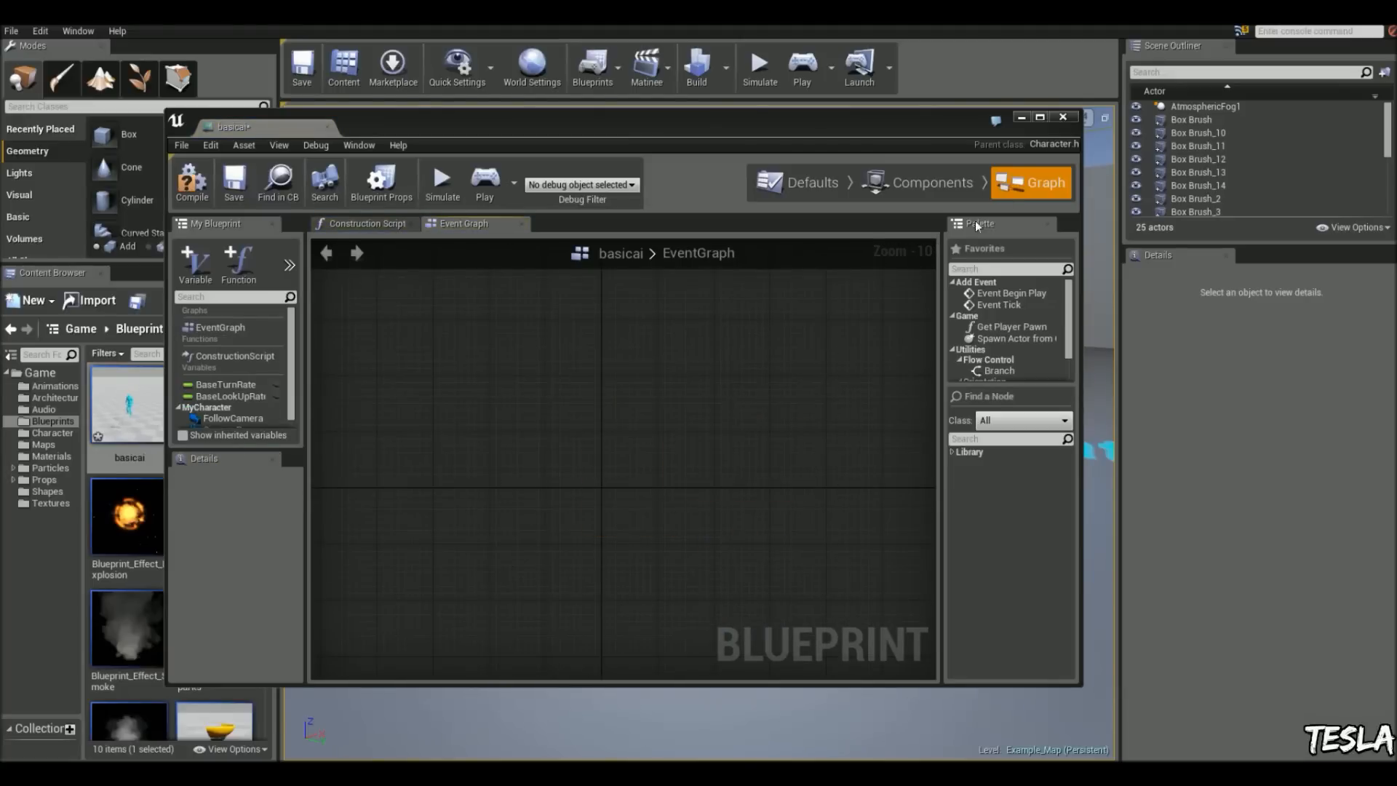
Reopen basicai in Components mode and select its FollowCamera component.
left_click(1062, 116)
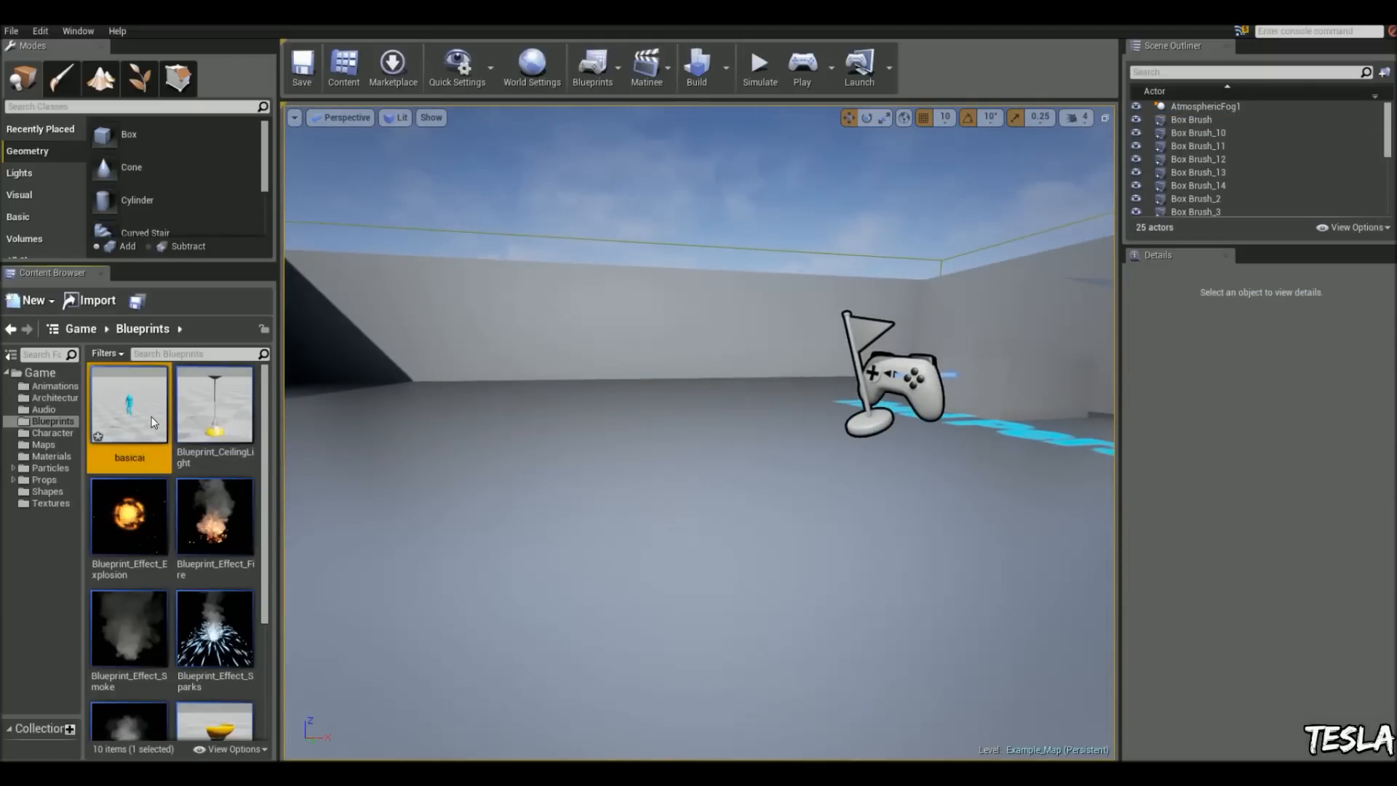
double_click(129, 406)
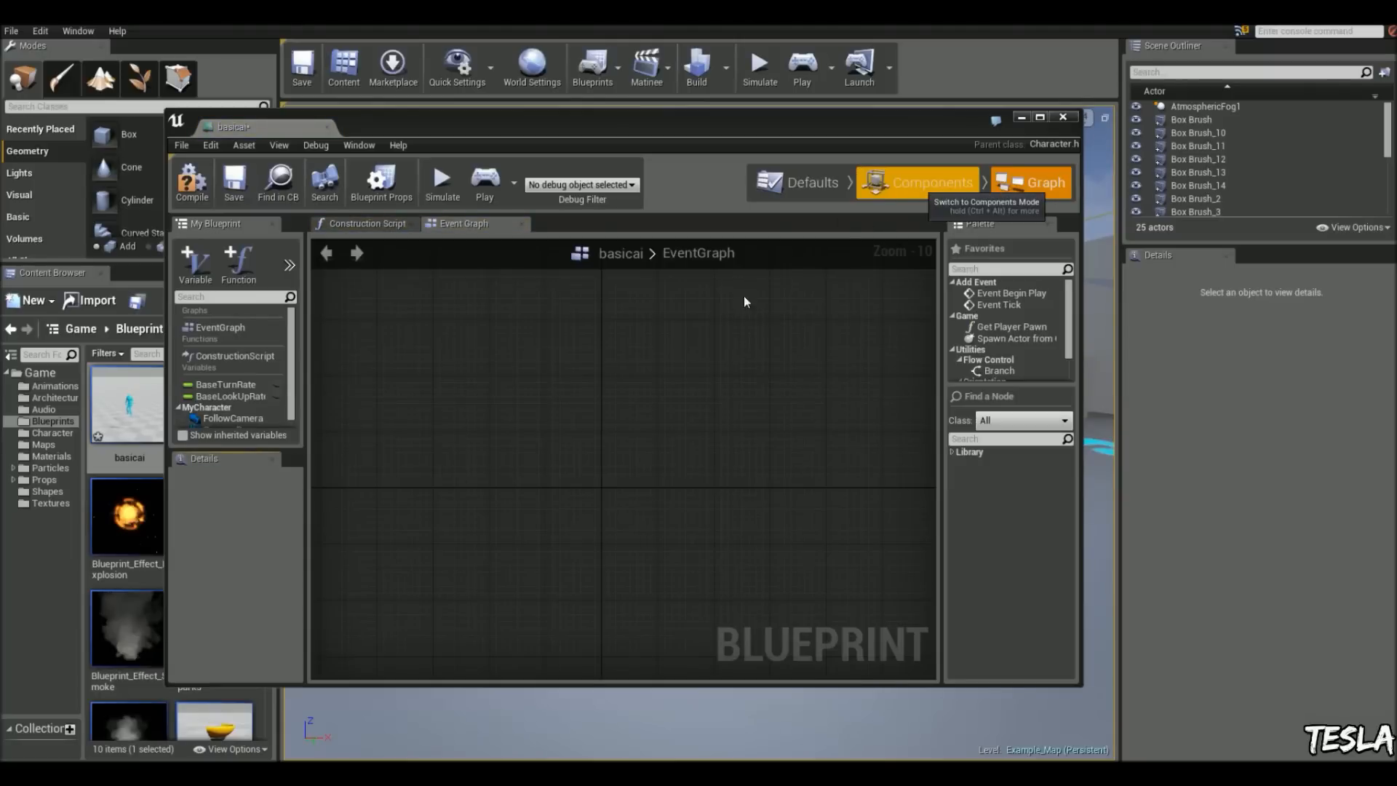
left_click(927, 184)
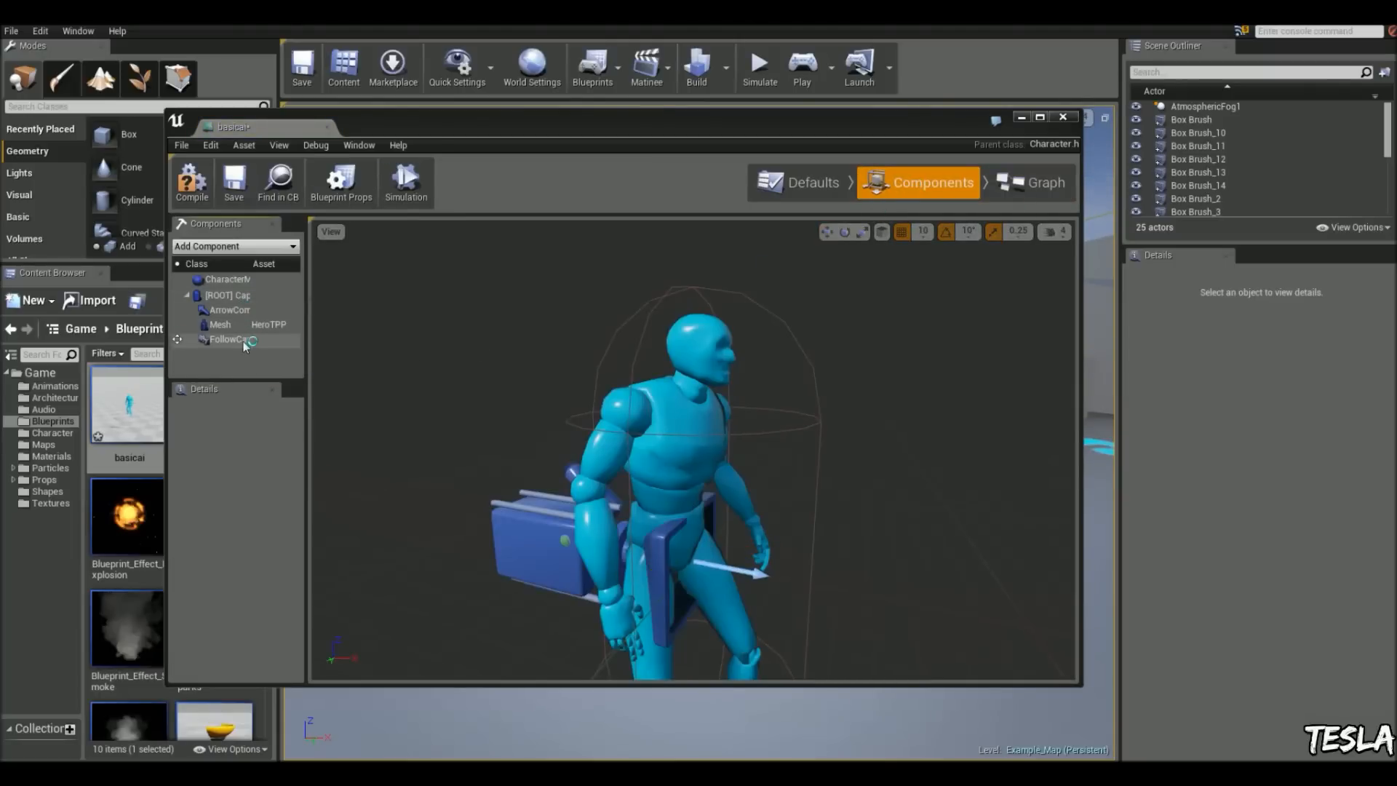
left_click(227, 339)
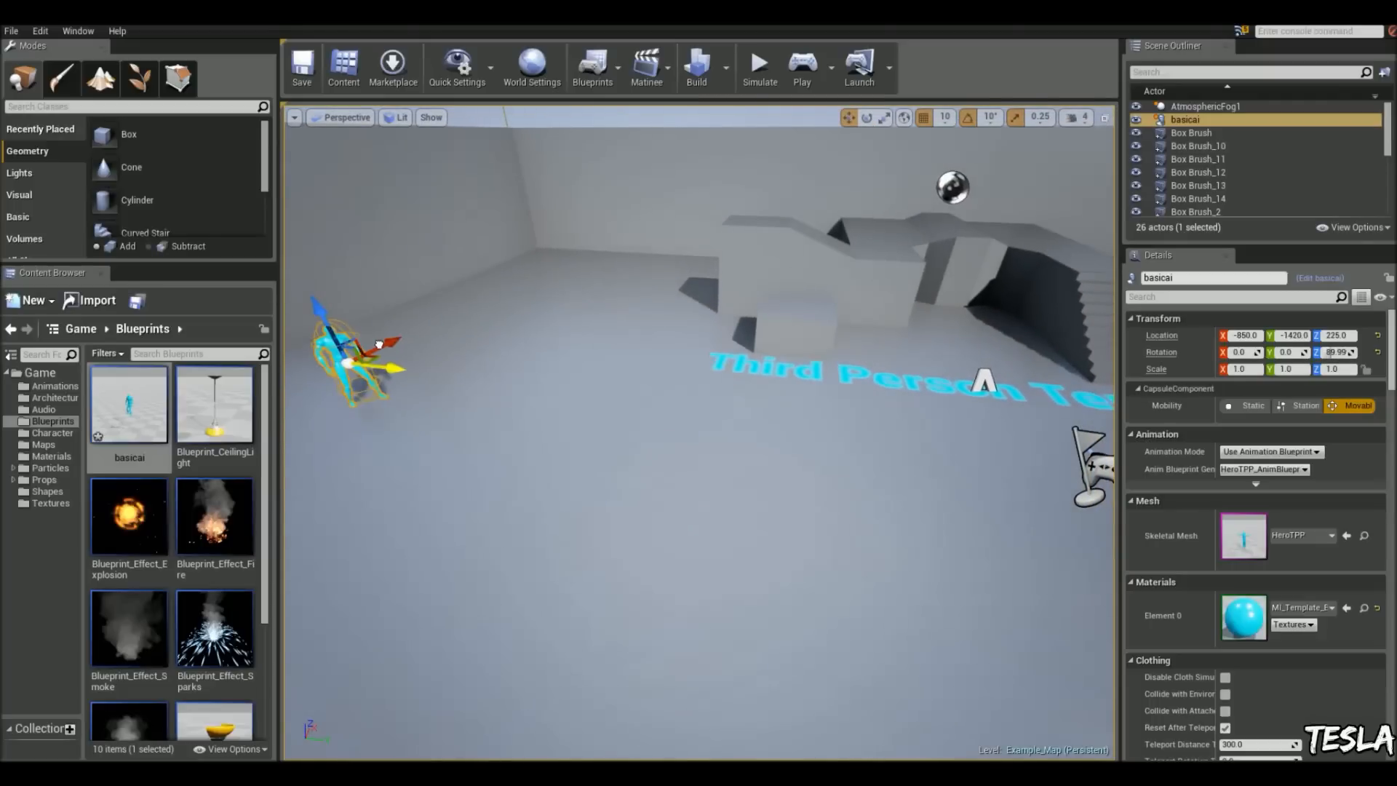
Move the placed basicai character to a new spot on the level floor.
left_click_drag(374, 348, 446, 320)
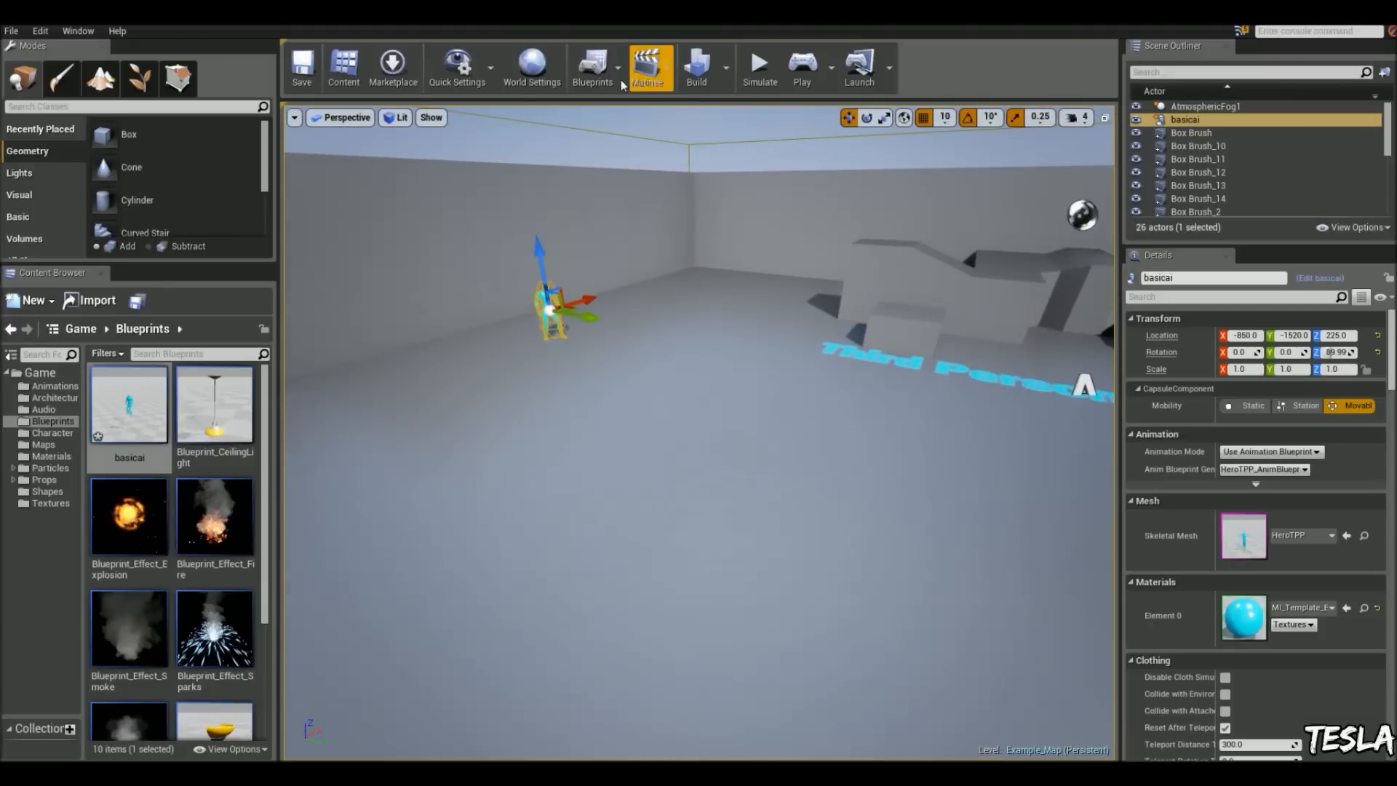
mouse_move(617, 112)
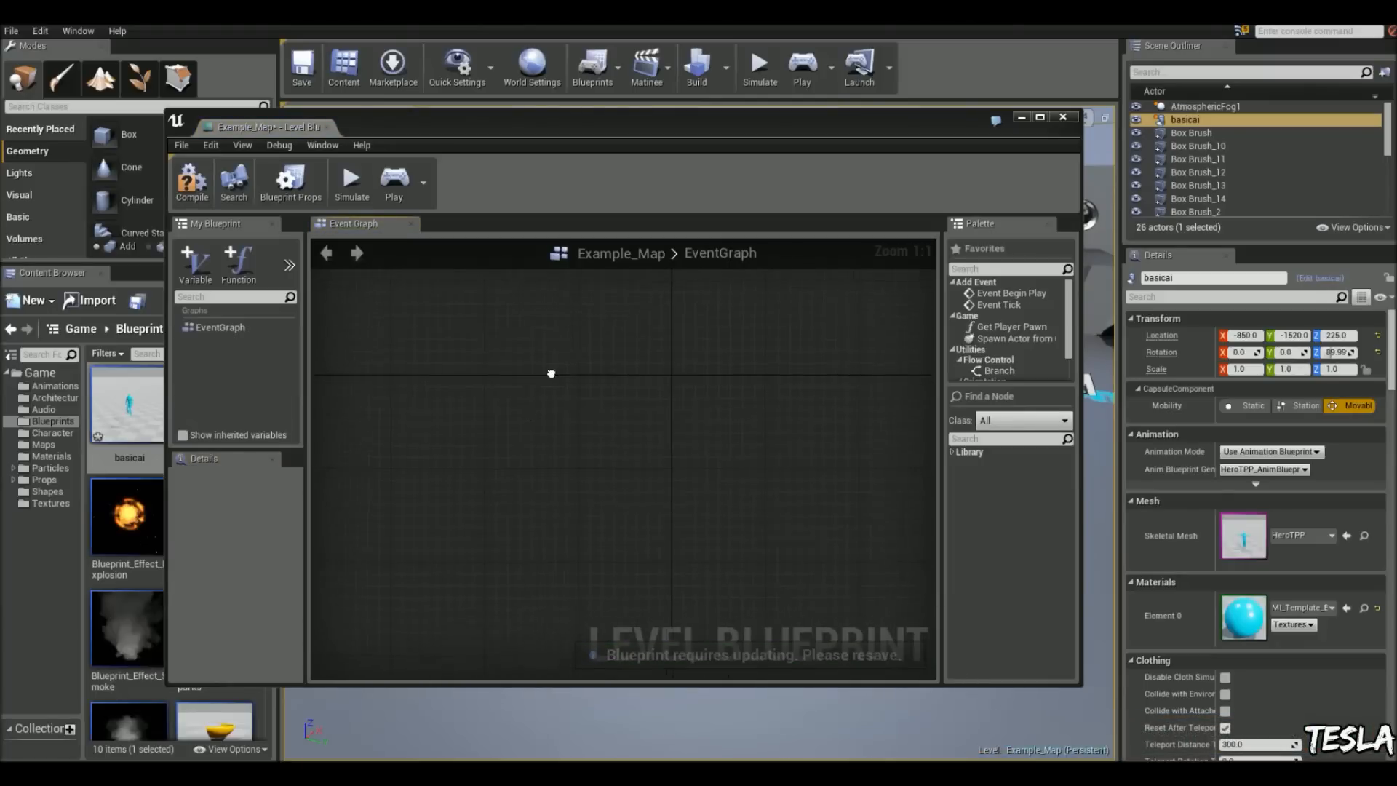
Add a basicai reference node and a Simple Move to Location node to the level blueprint.
right_click(550, 373)
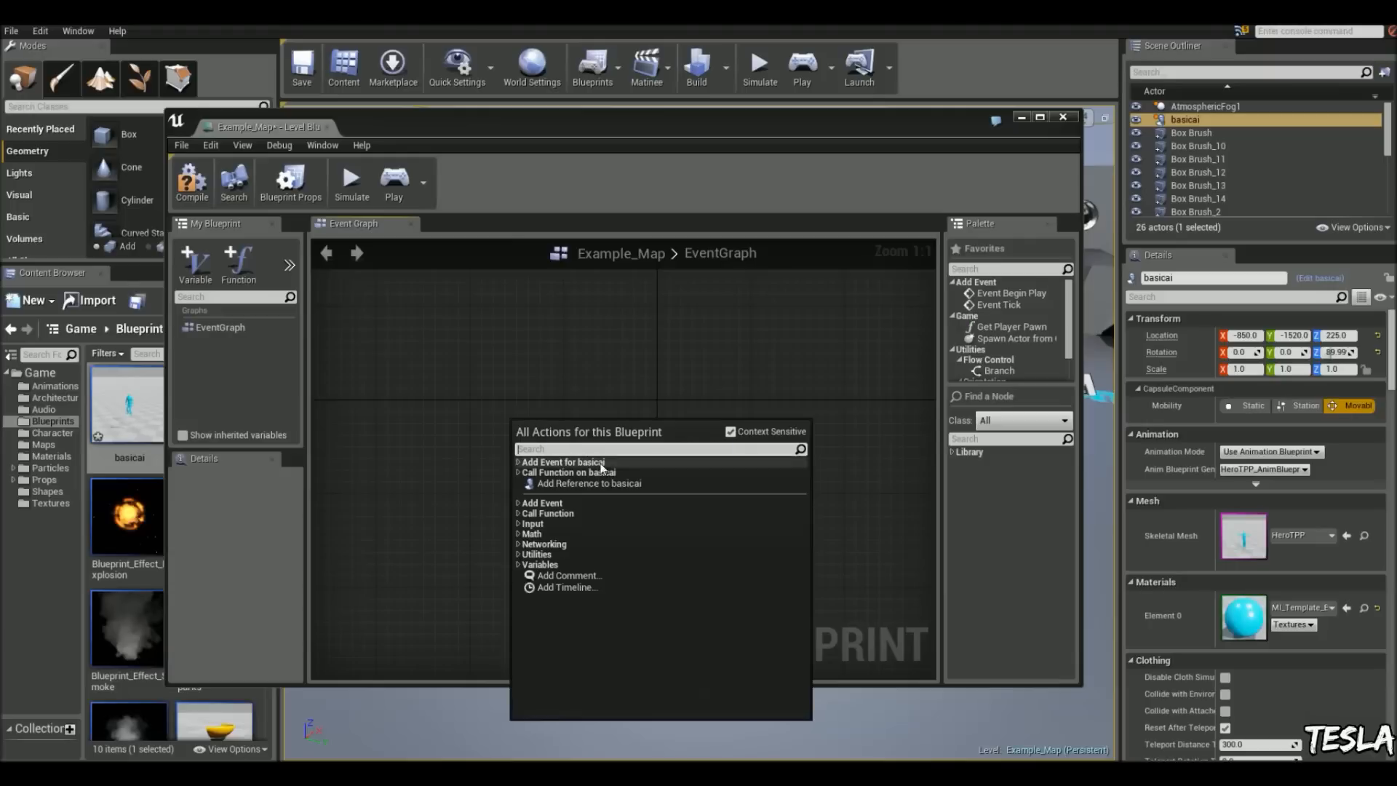
left_click(589, 483)
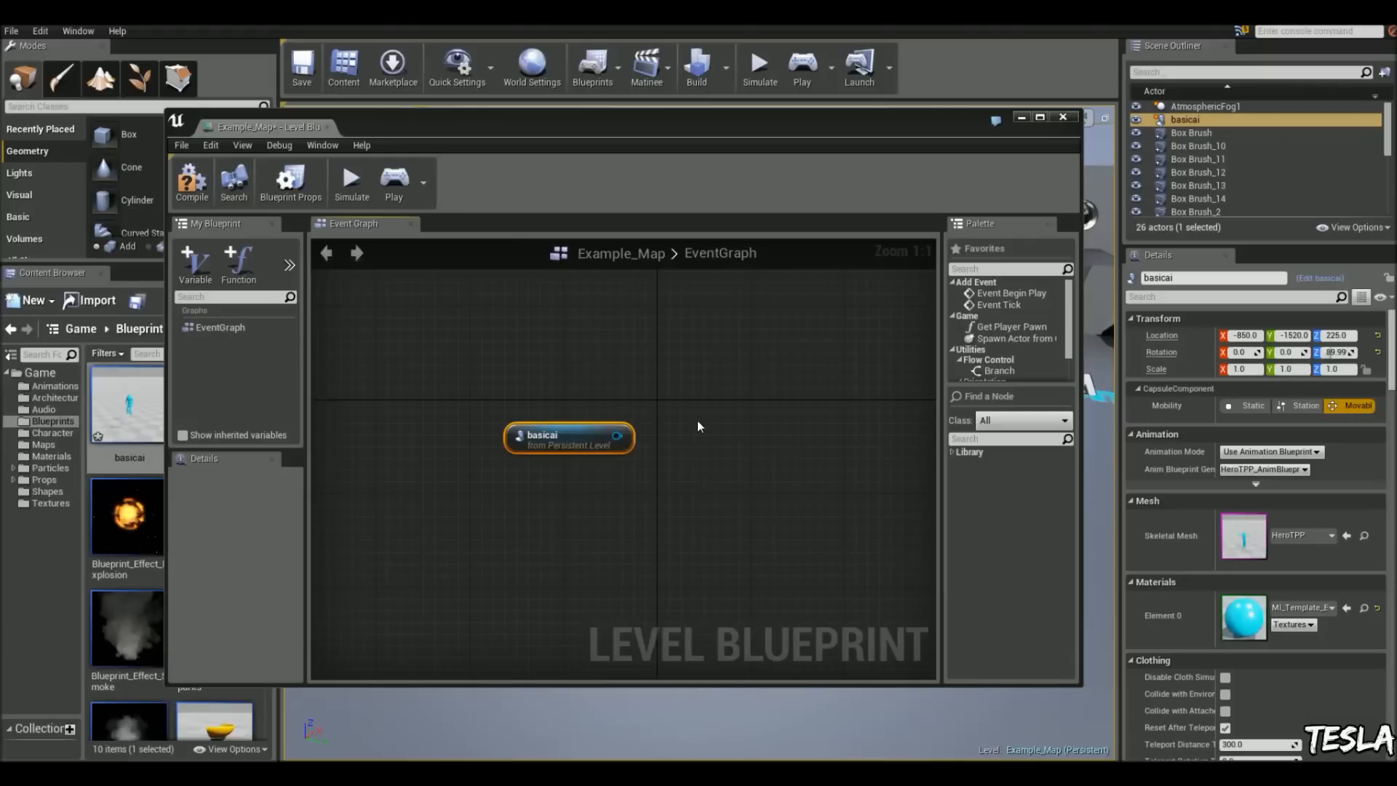
right_click(700, 415)
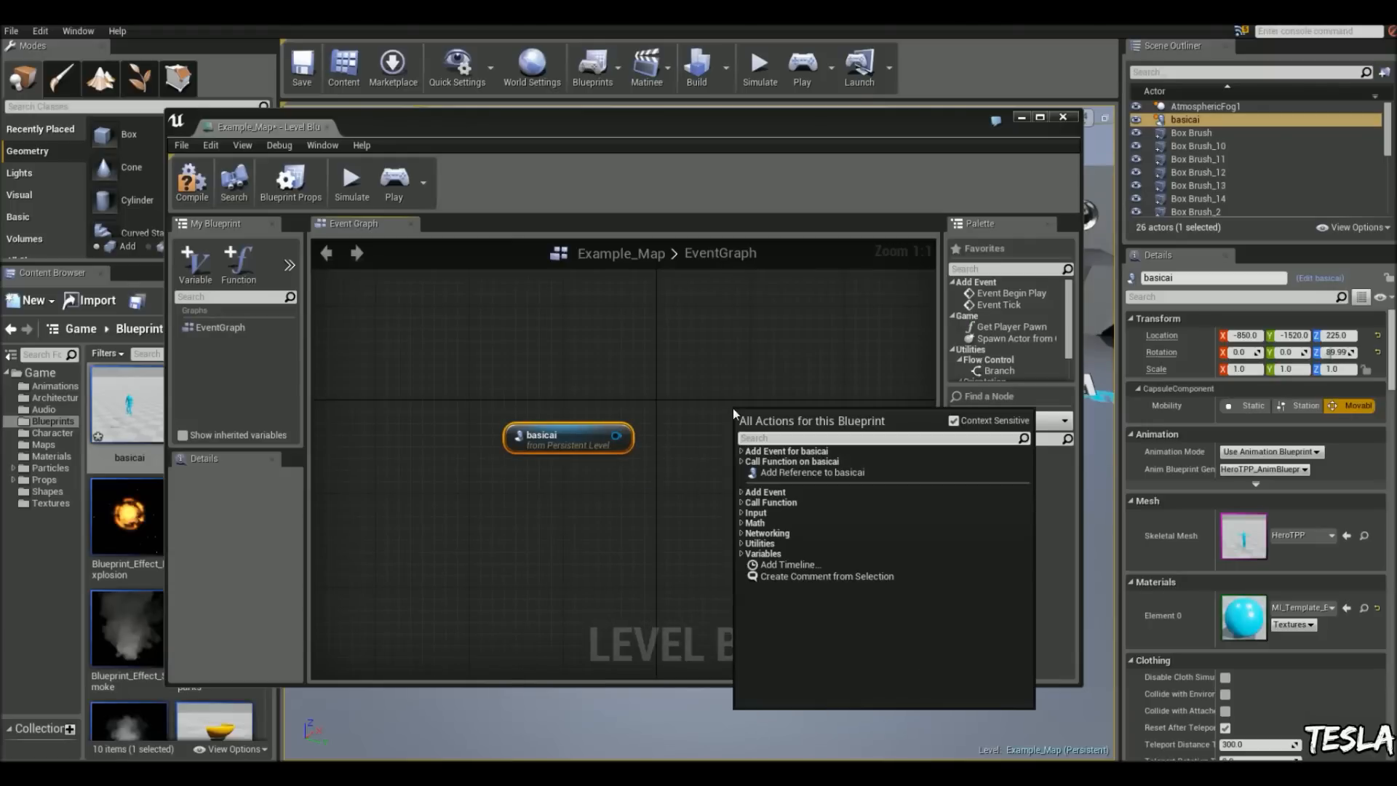
type("simple move")
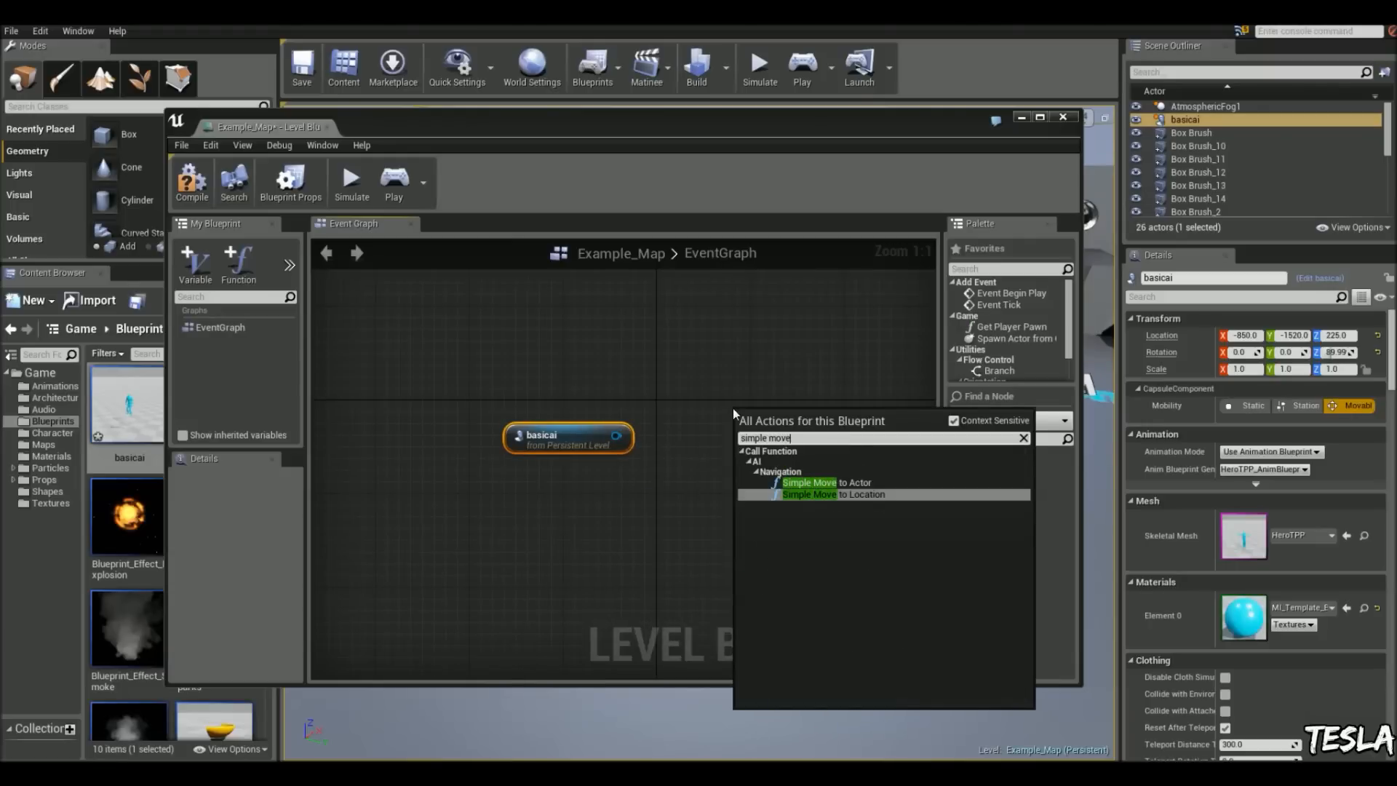
left_click(833, 495)
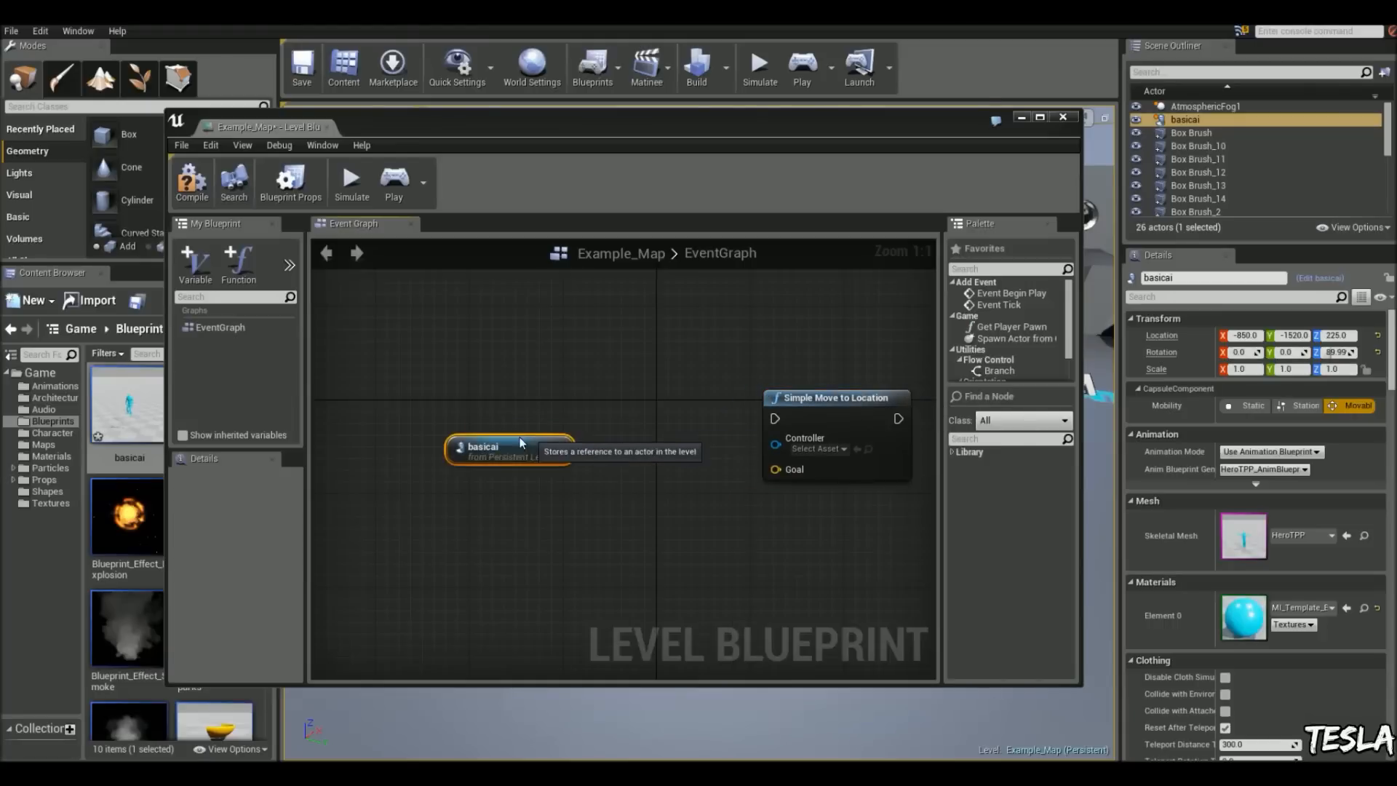
Add Get Controller from the basicai reference and wire it into Simple Move's Controller input.
left_click_drag(499, 447, 557, 447)
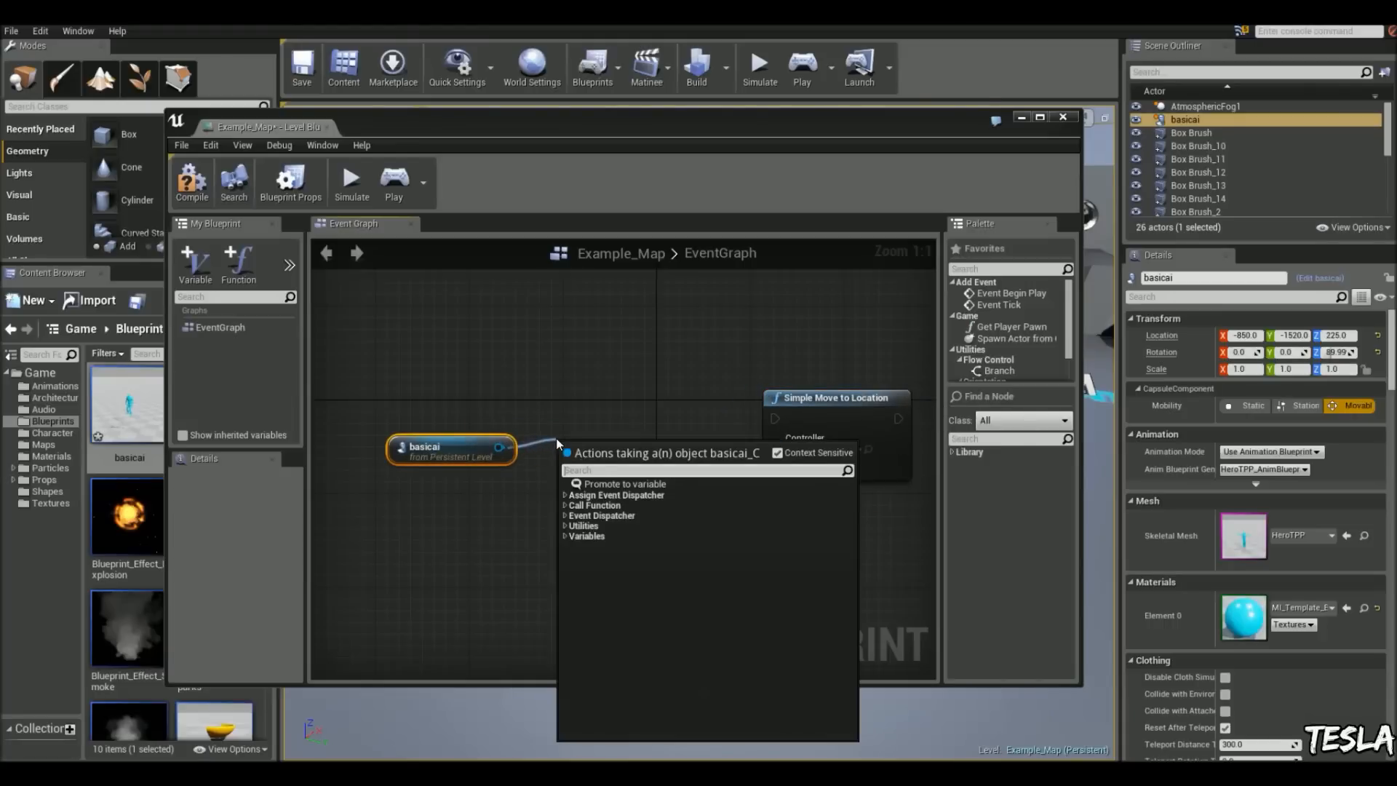
type("get control")
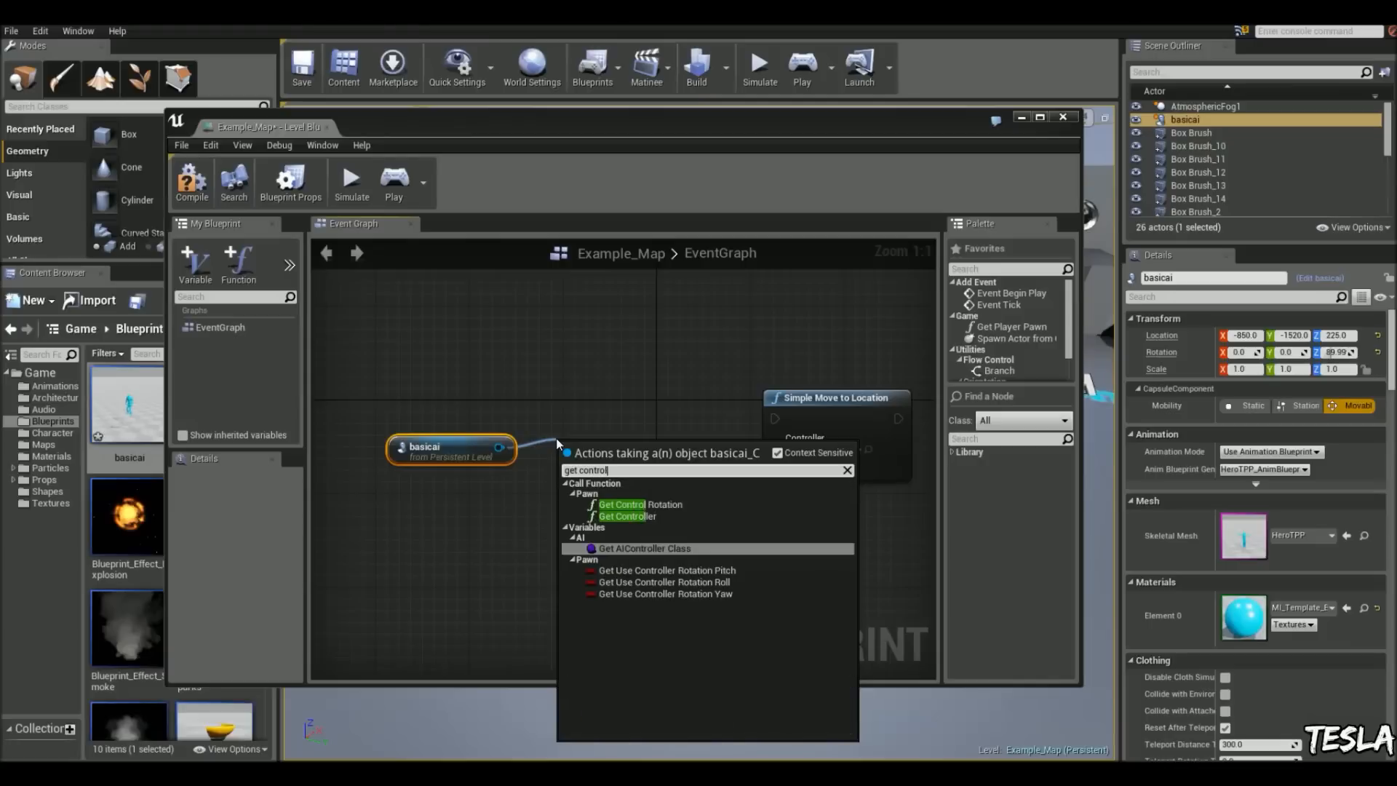
left_click(626, 515)
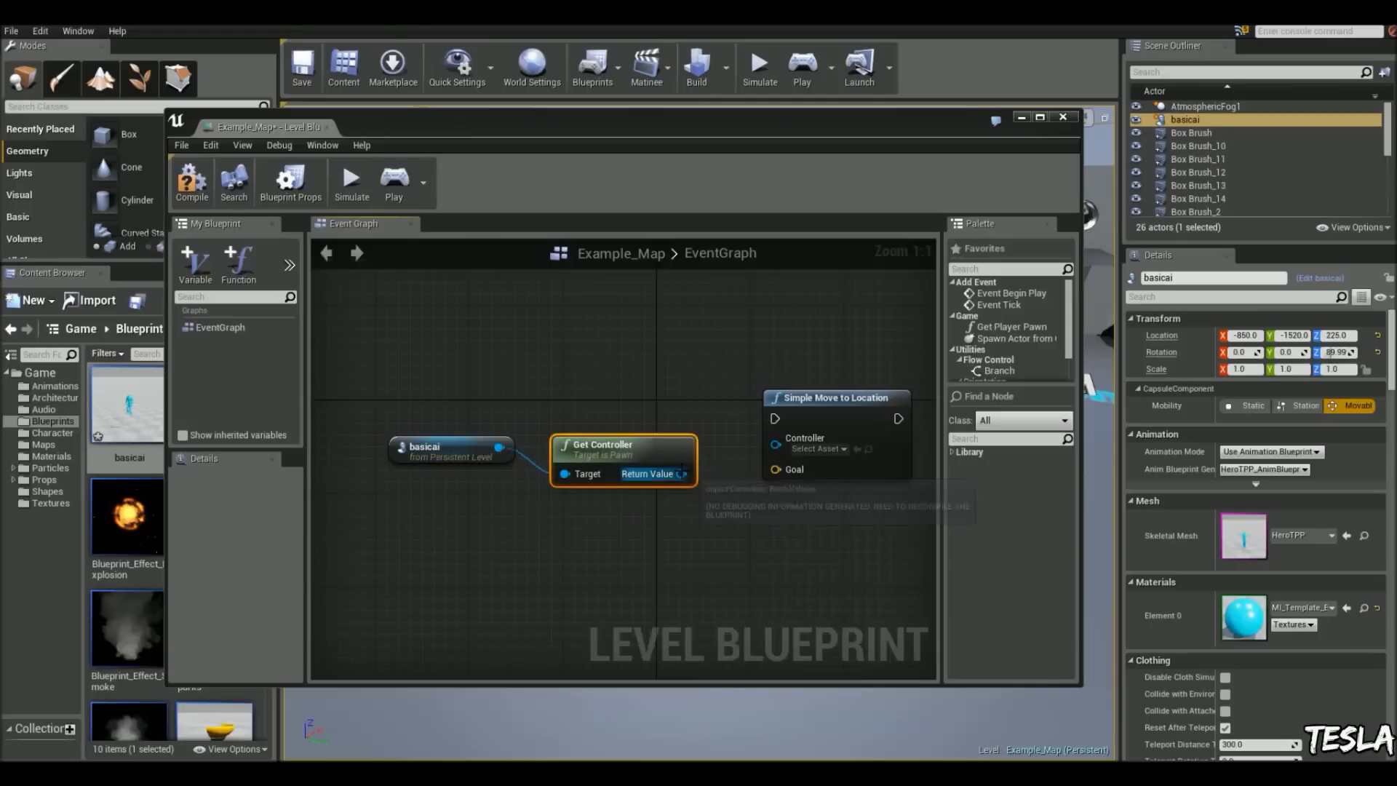
left_click_drag(685, 473, 776, 448)
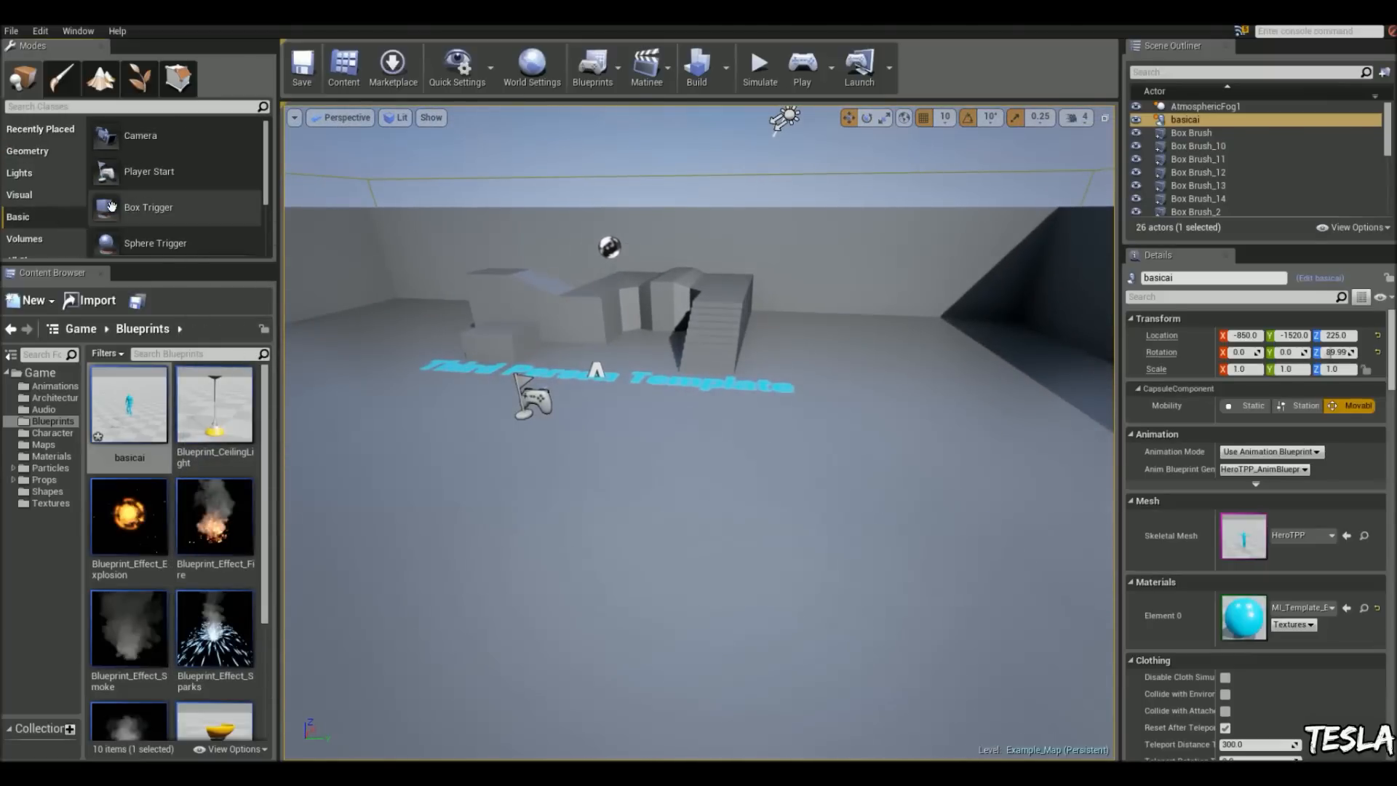
Scroll the Basic placeable actors list toward the cameras and triggers.
scroll("down", 3)
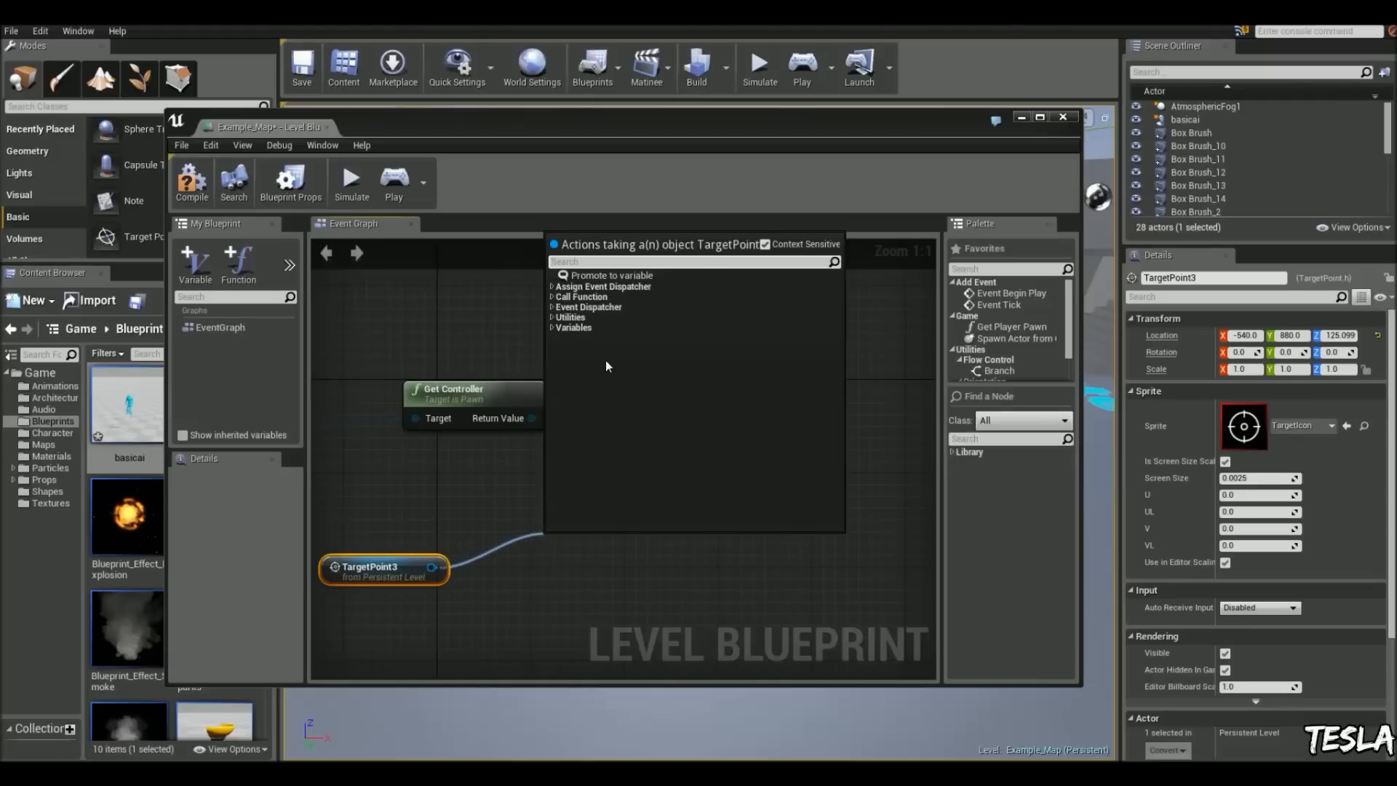
Feed TargetPoint3's Get Actor Location into the move node, then close the level blueprint.
type("get location")
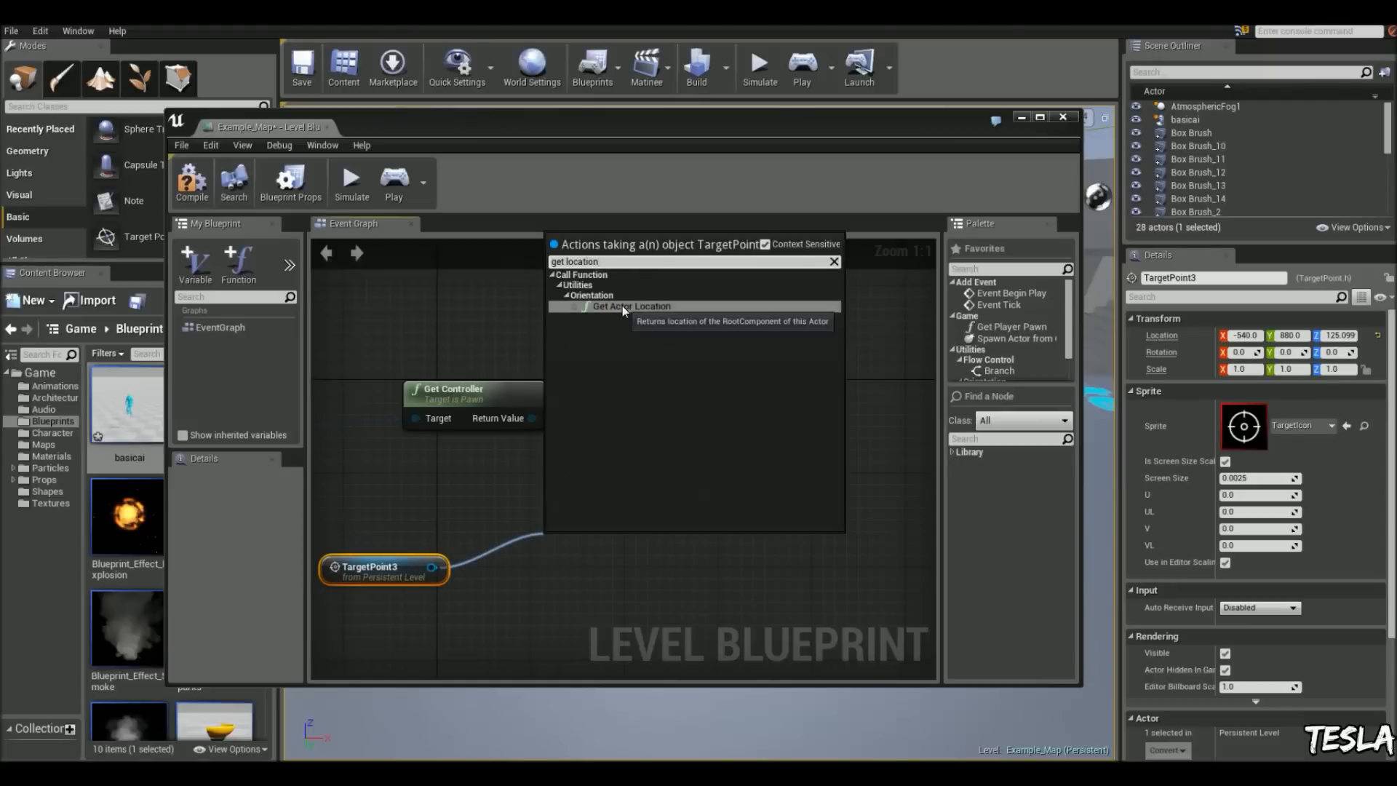
left_click(632, 306)
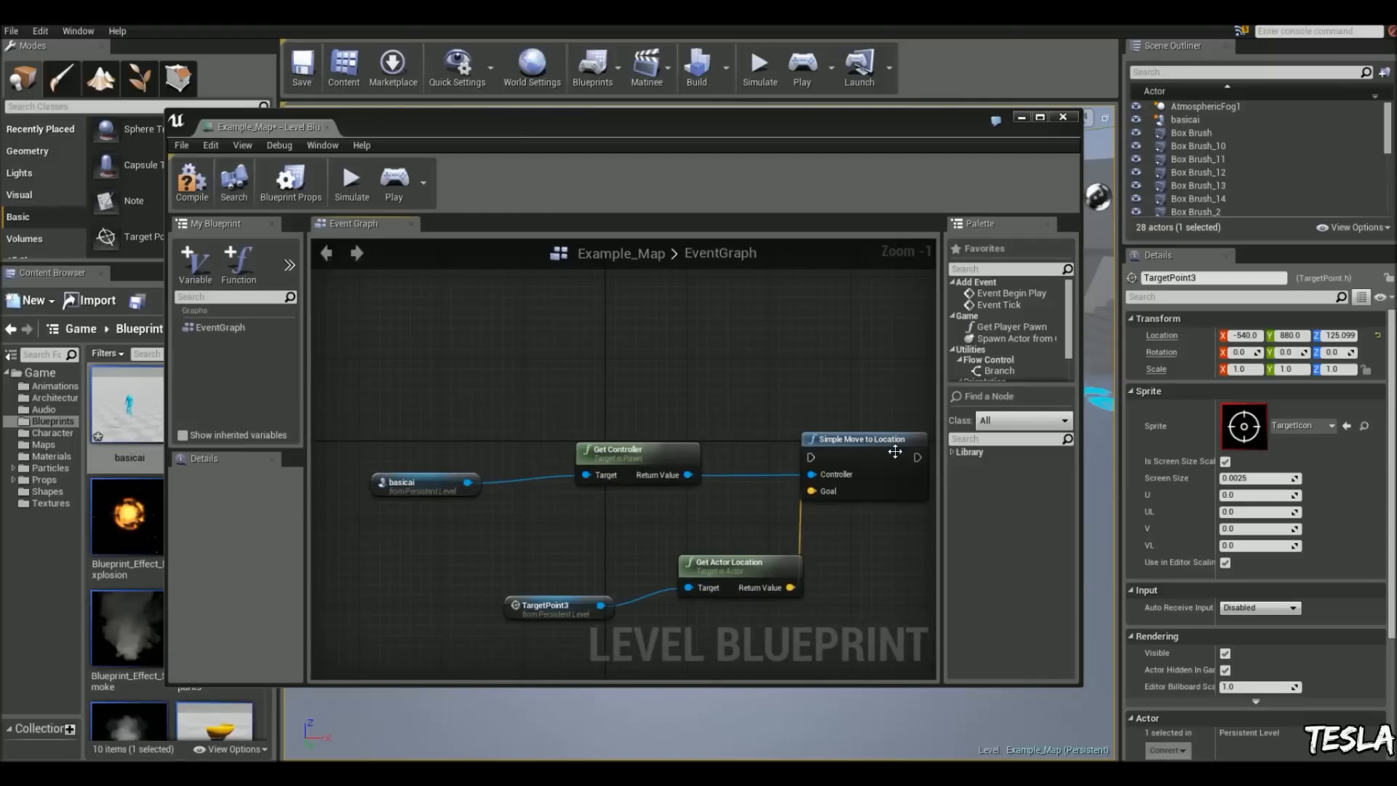
left_click_drag(860, 439, 863, 388)
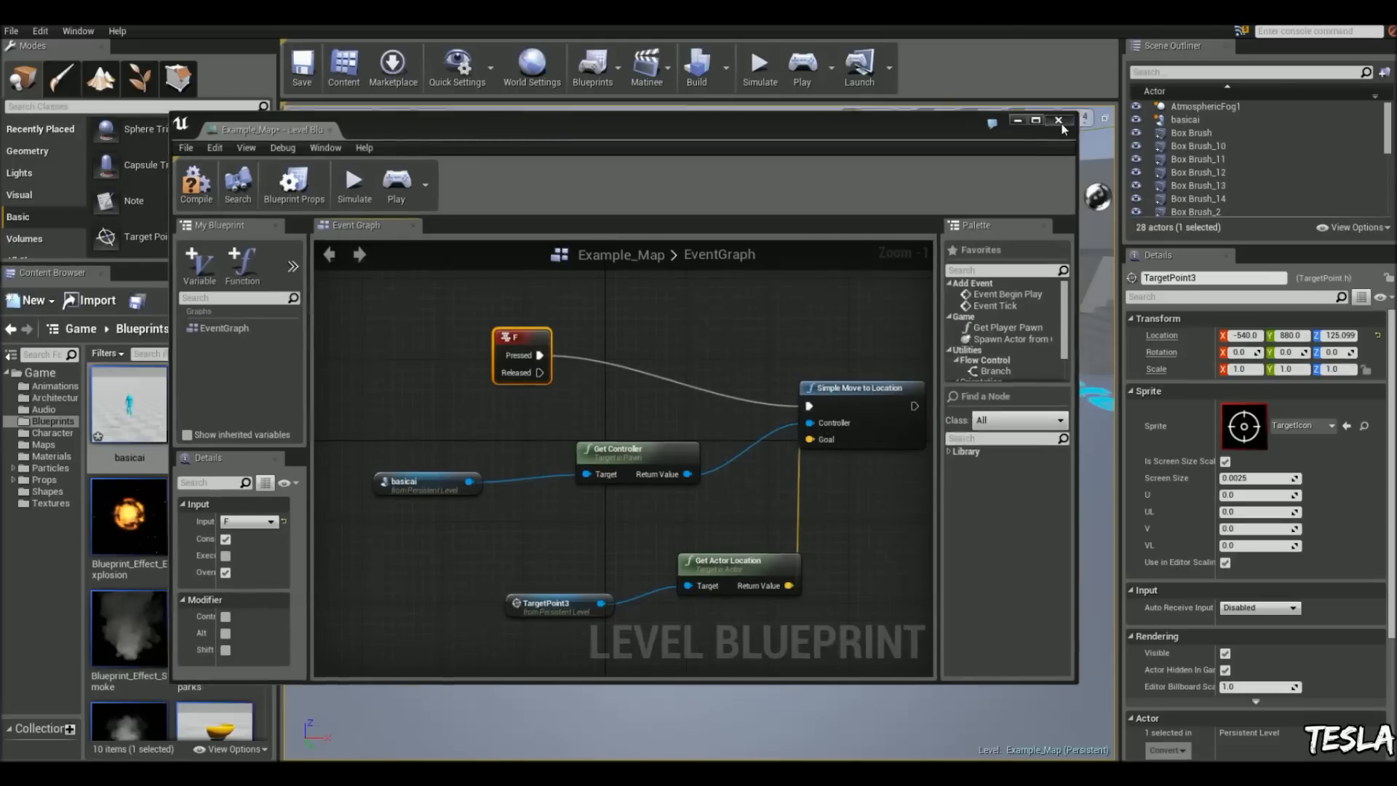
left_click(1058, 121)
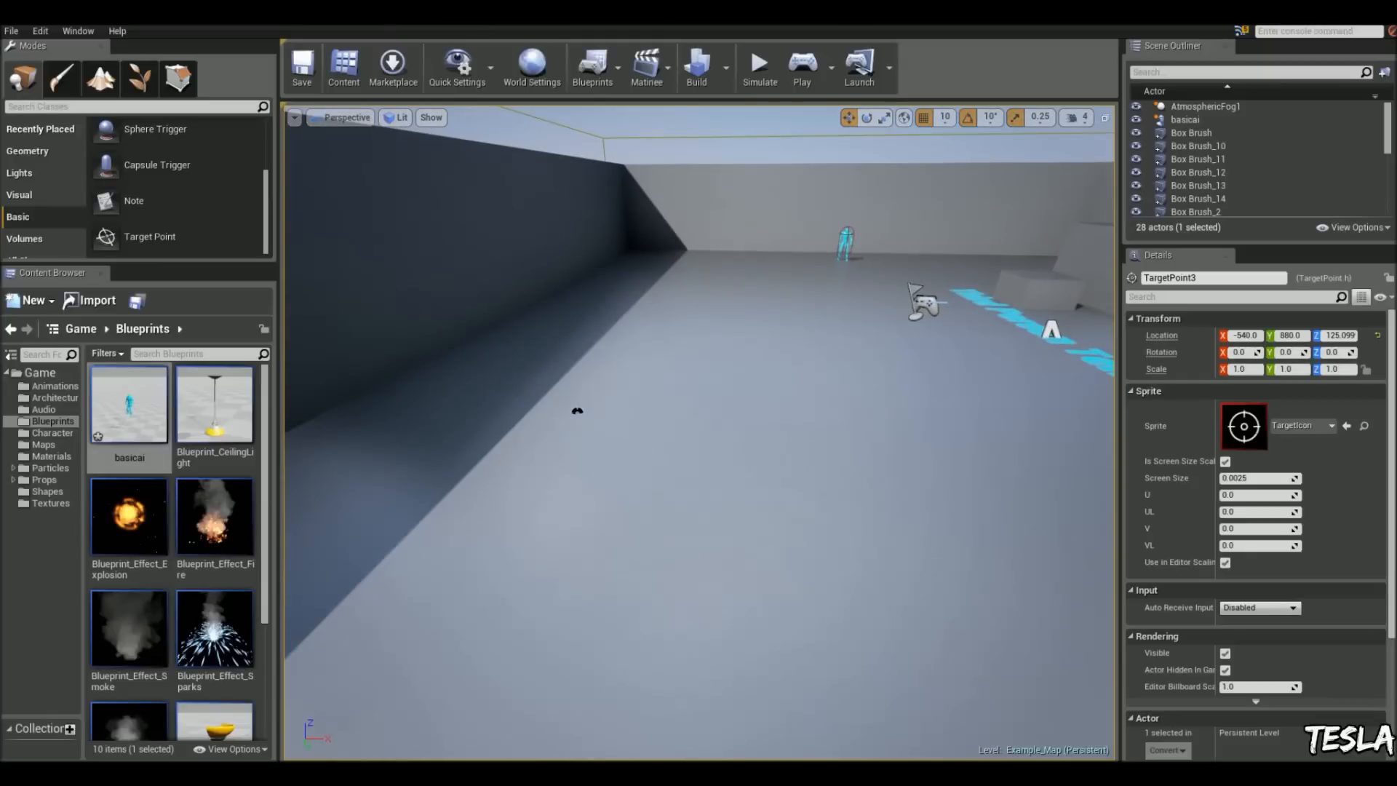
Add an F key press event and a TargetPoint1 reference, searching for its Get Actor Location.
left_click(1198, 183)
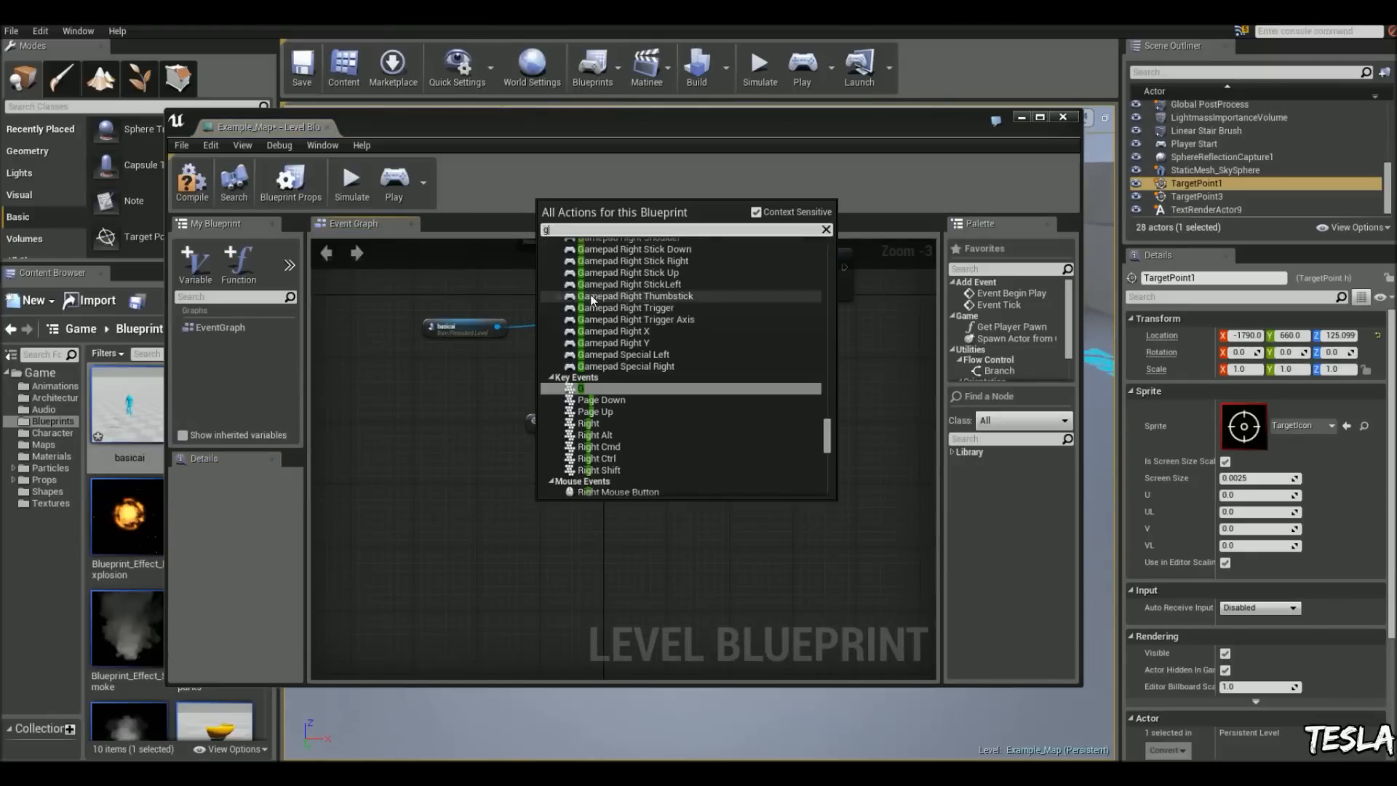
left_click(588, 388)
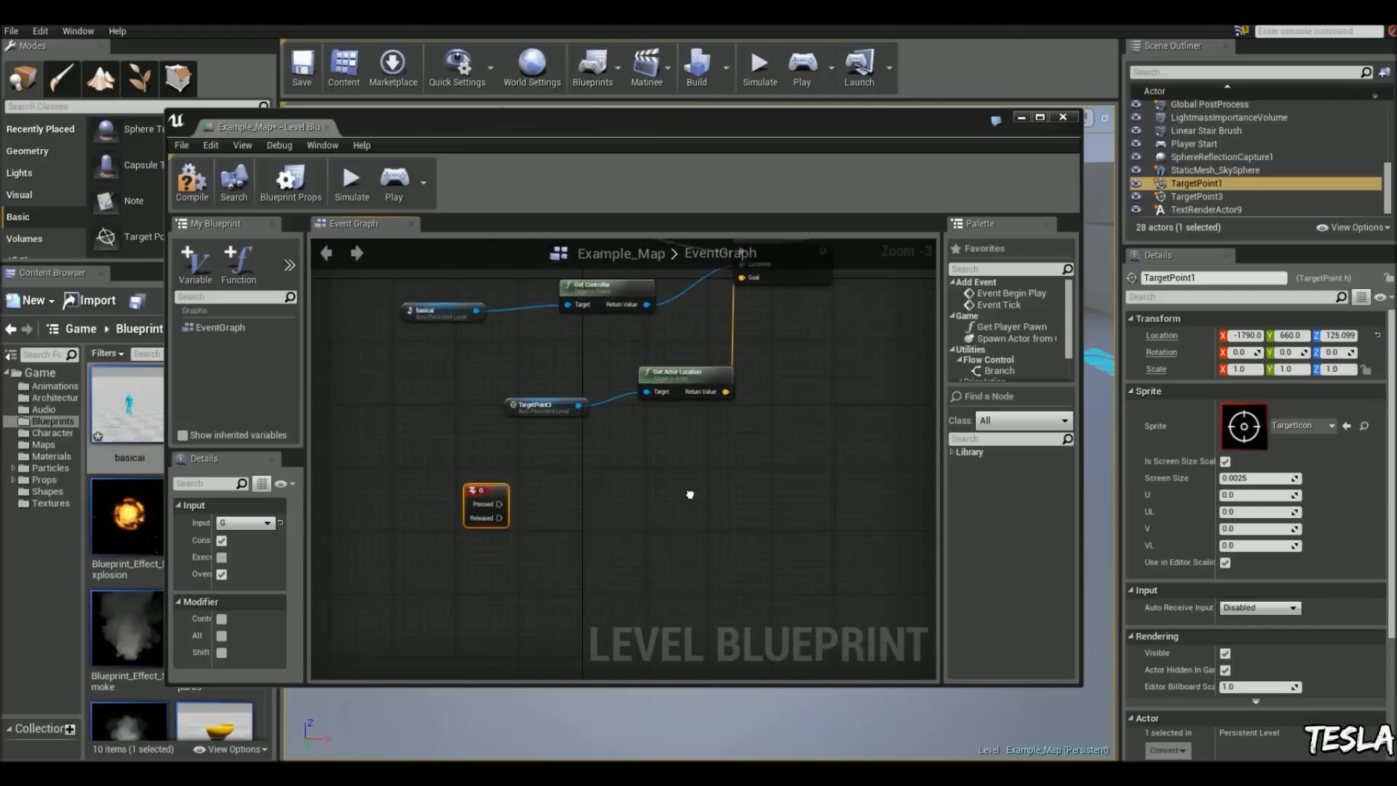
right_click(690, 495)
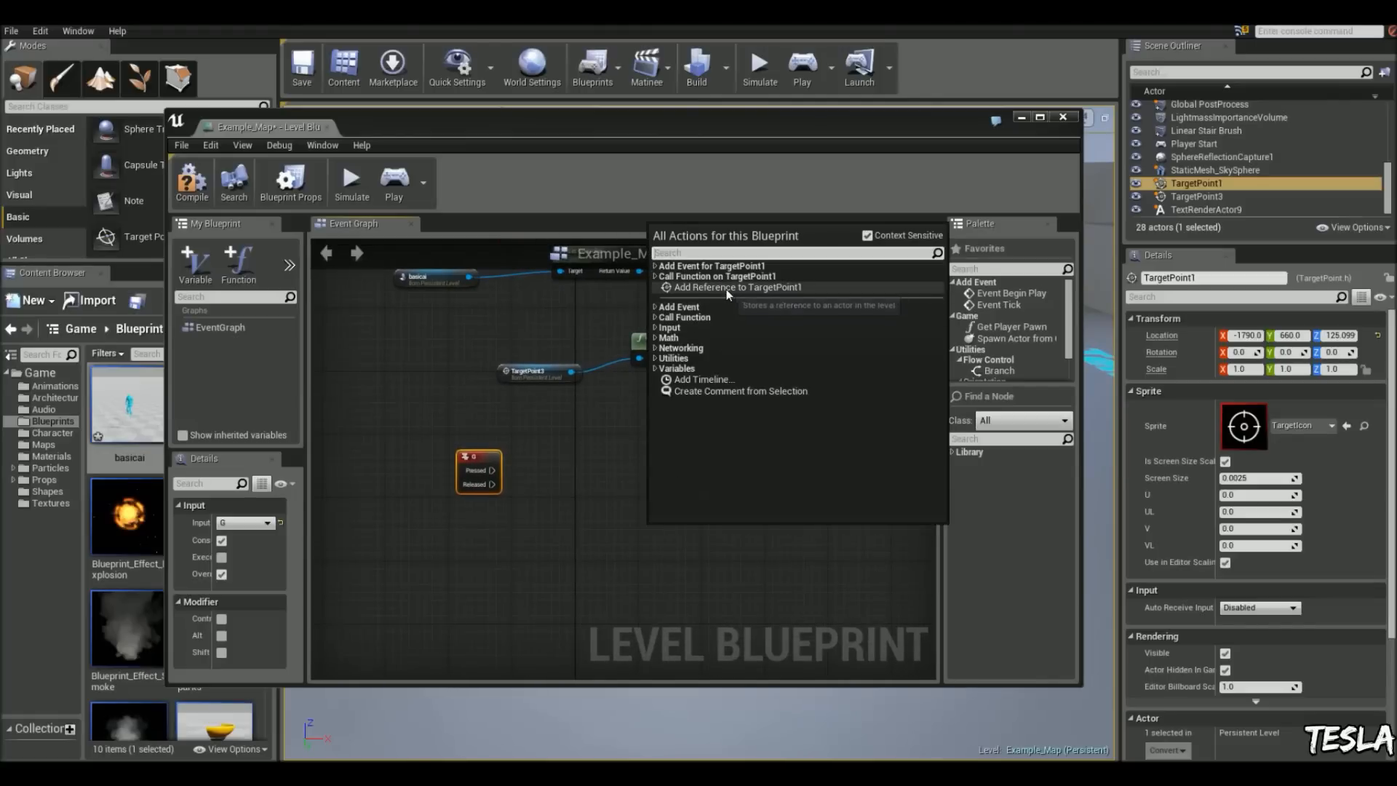
left_click(736, 287)
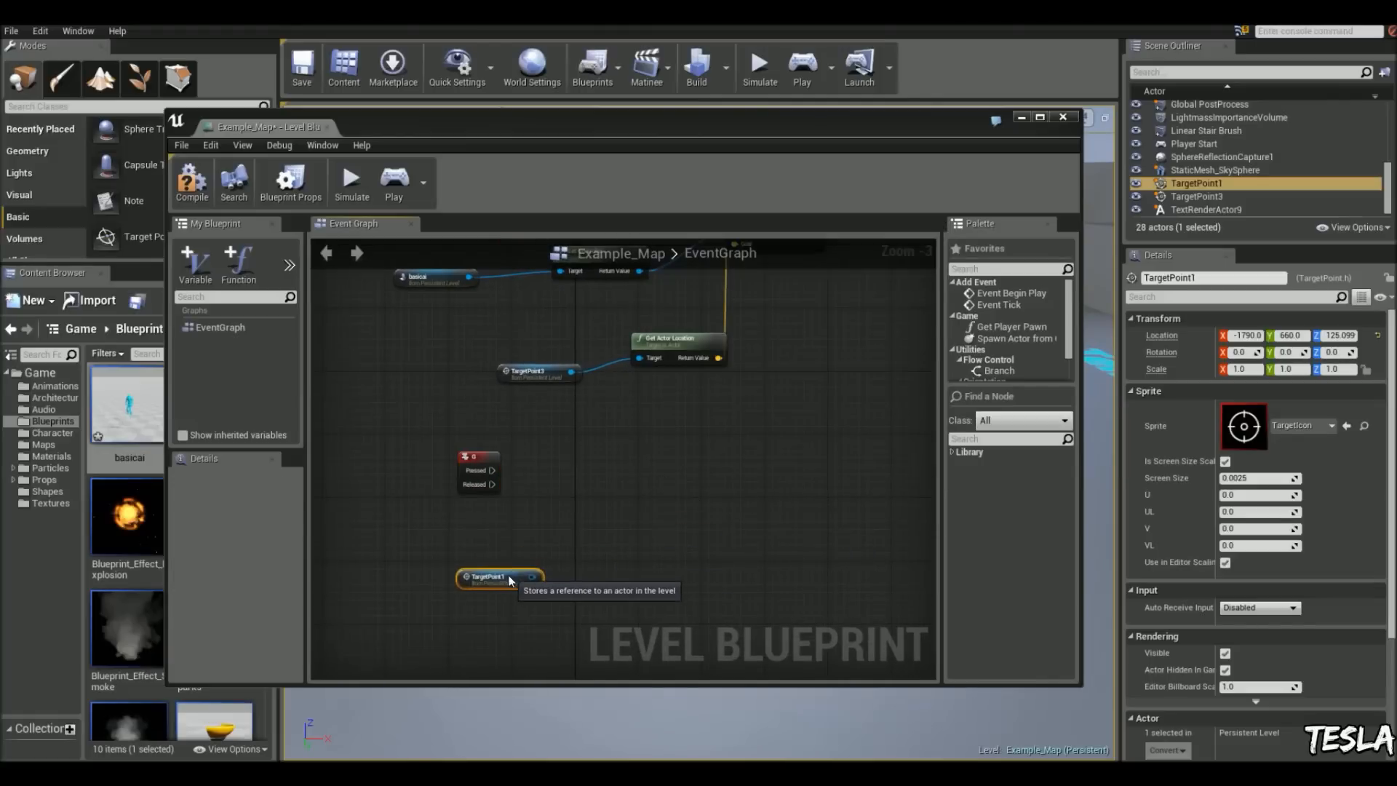
left_click_drag(542, 578, 624, 546)
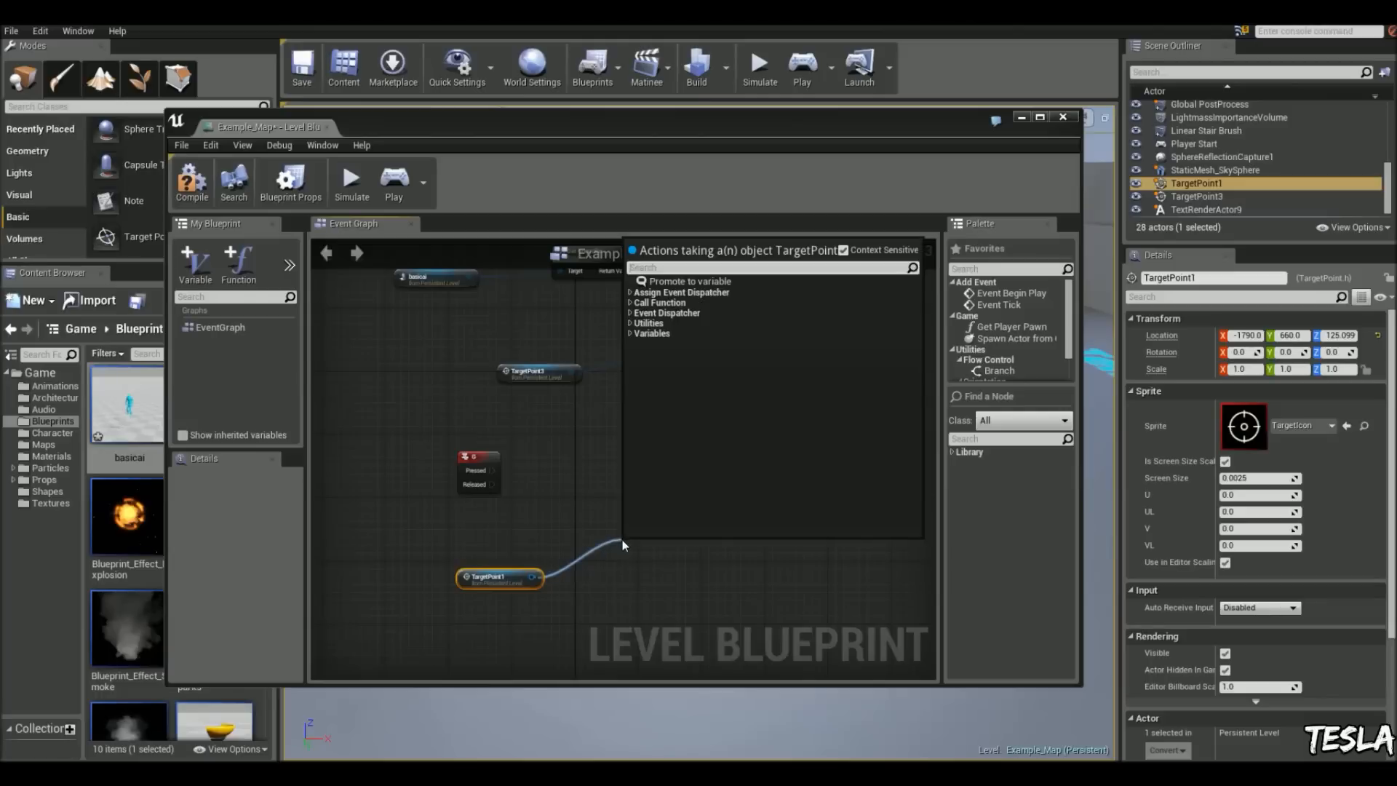
type("actor locatio")
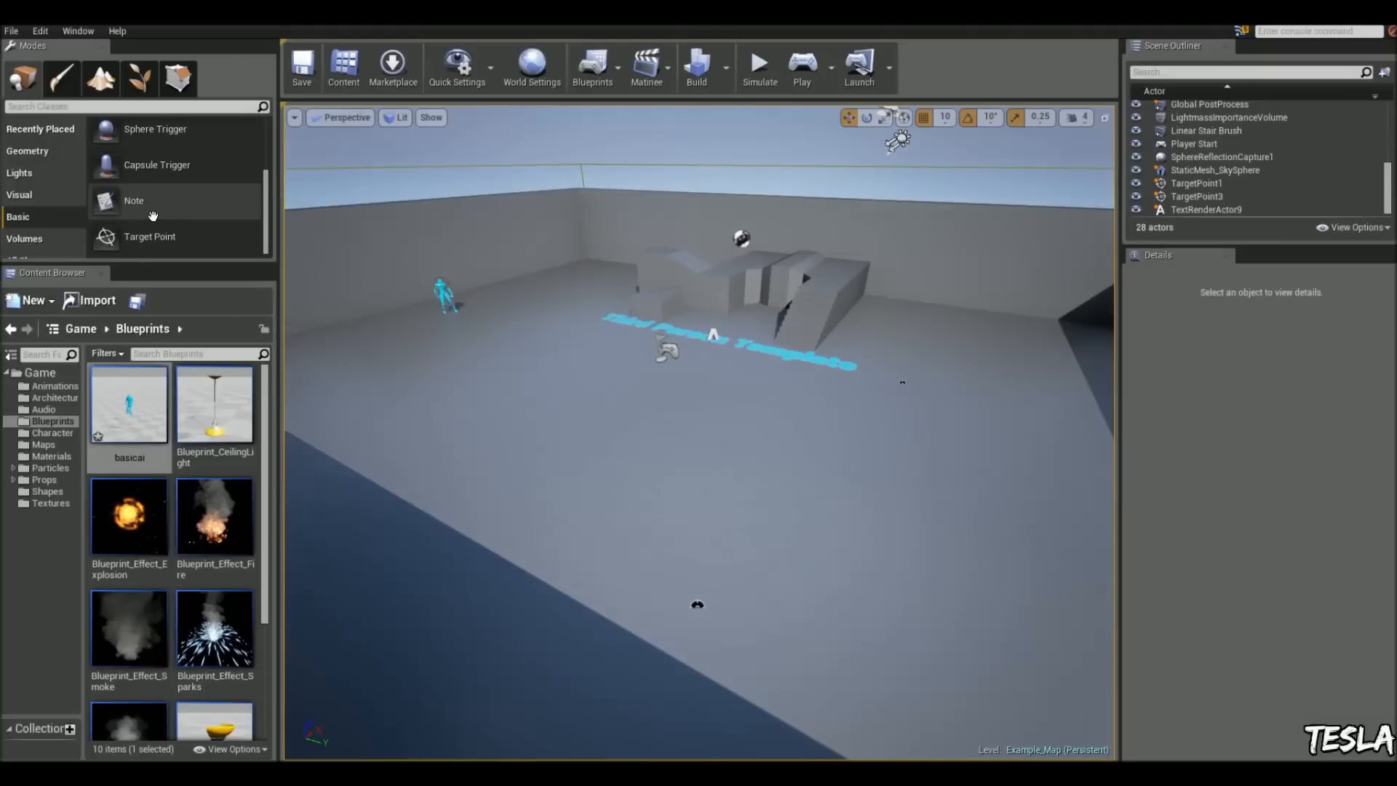
Place a Nav Mesh Bounds Volume and stretch it across the level floor.
left_click(25, 237)
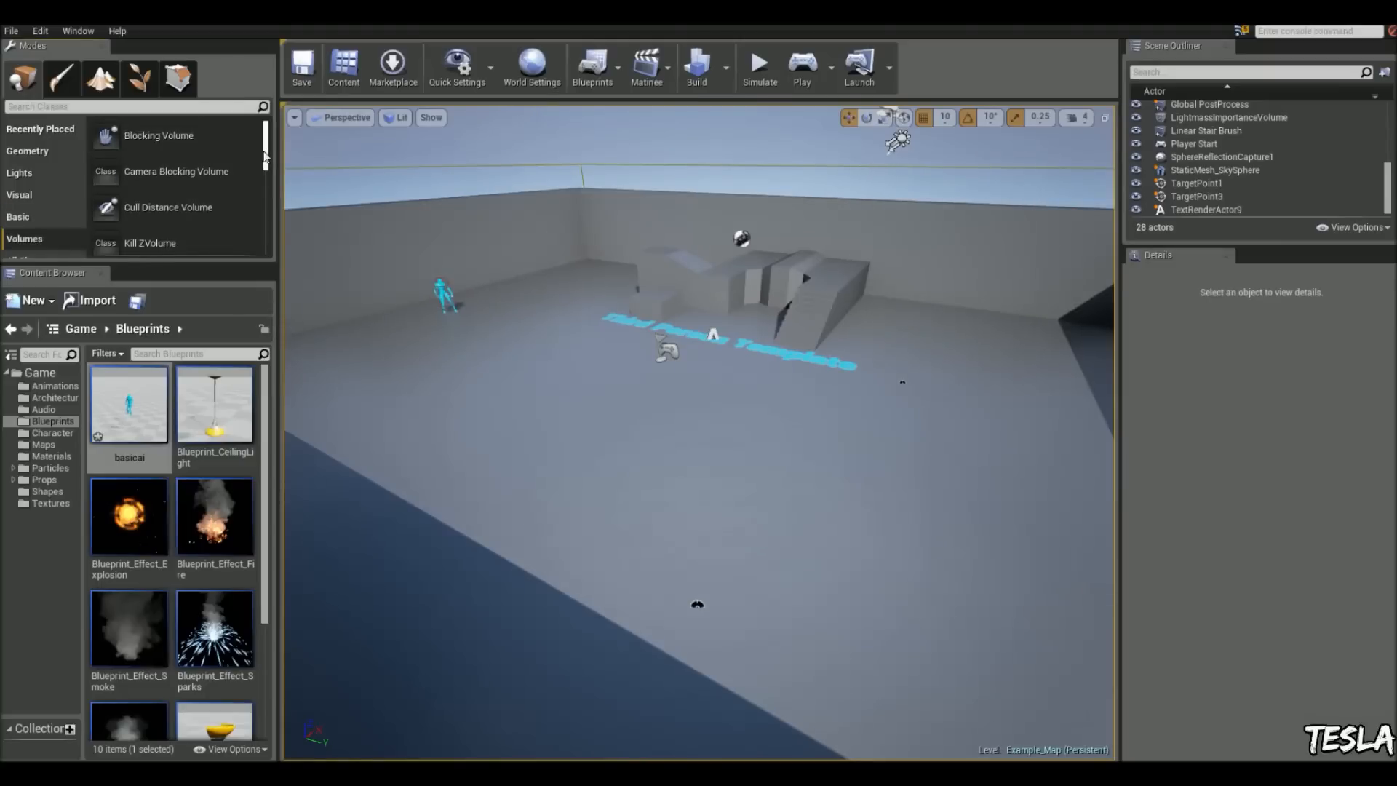
scroll("down", 3)
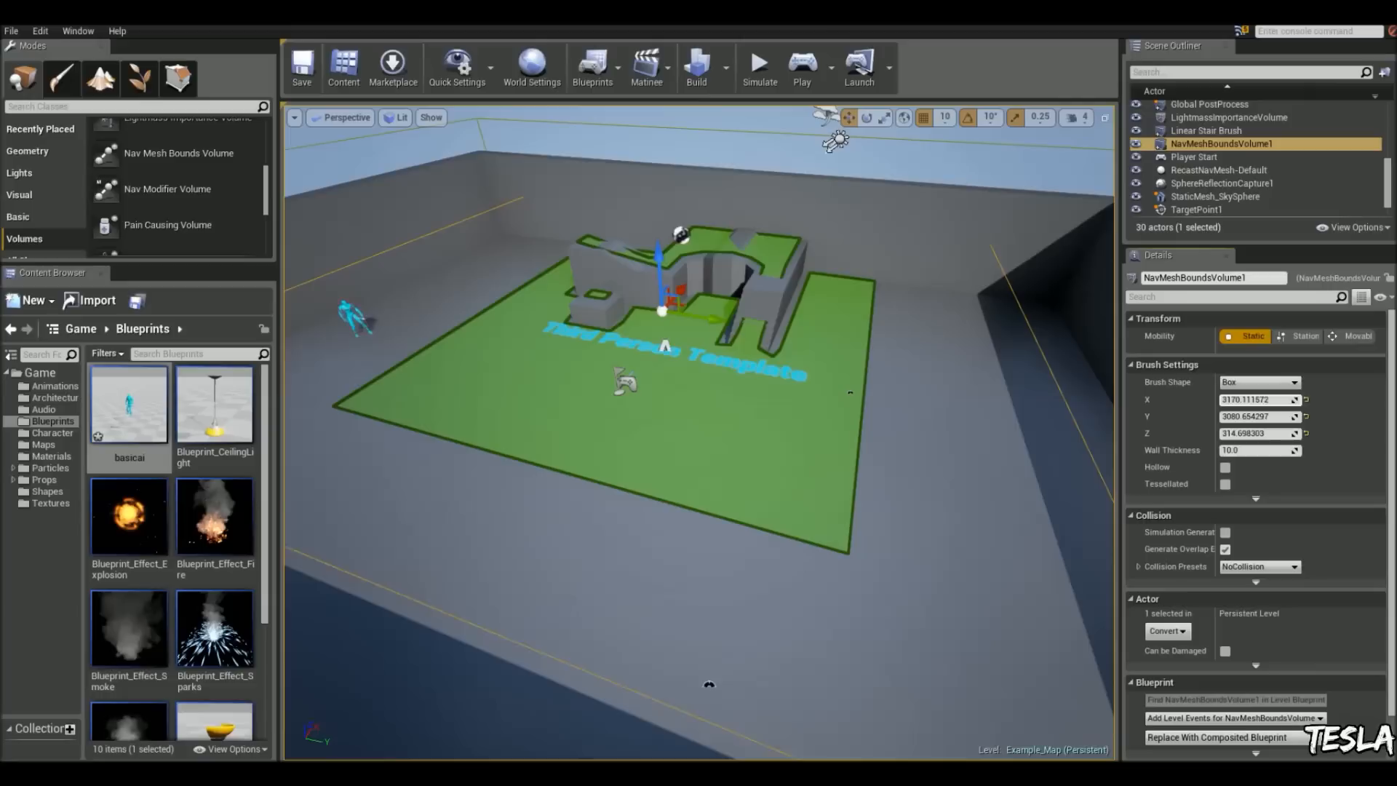
left_click_drag(663, 277, 677, 294)
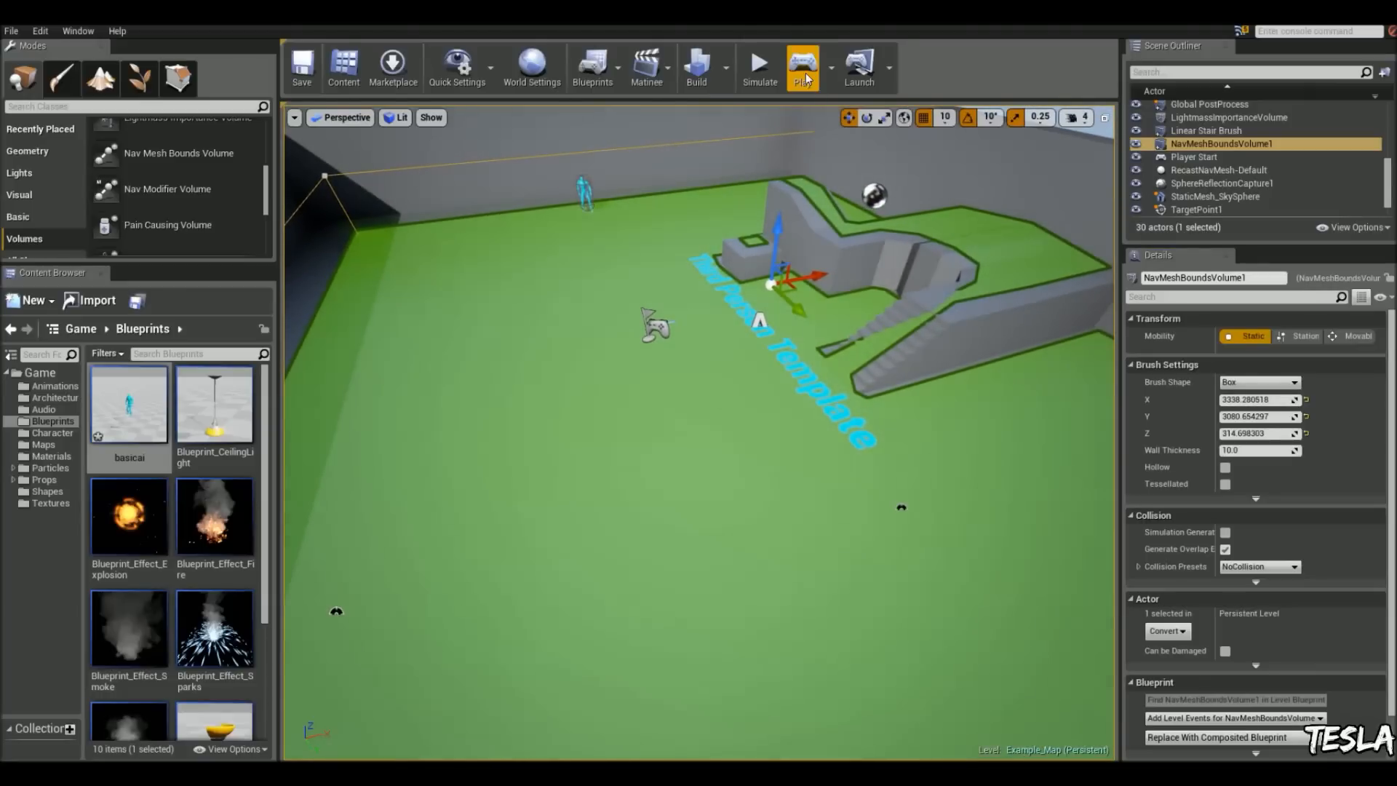
left_click(800, 63)
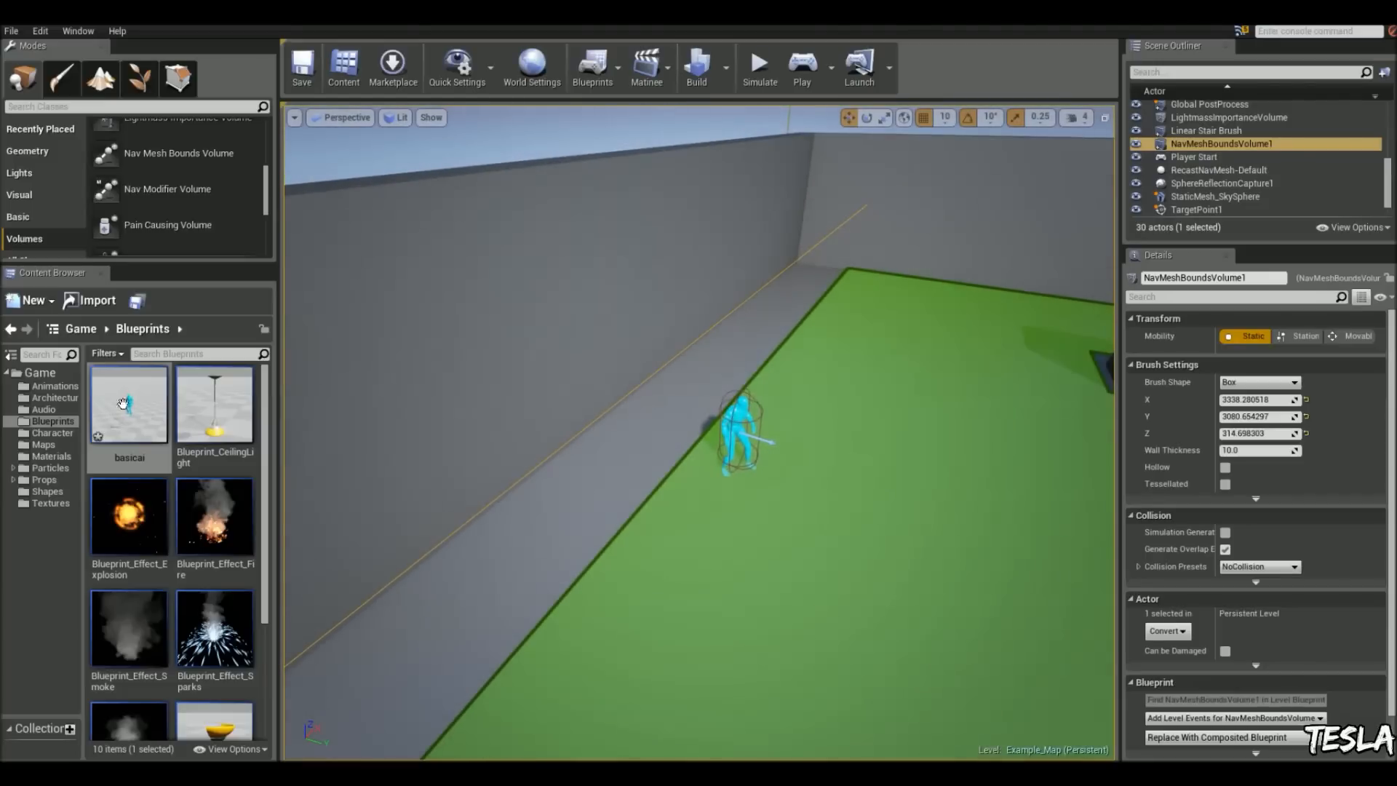
double_click(129, 403)
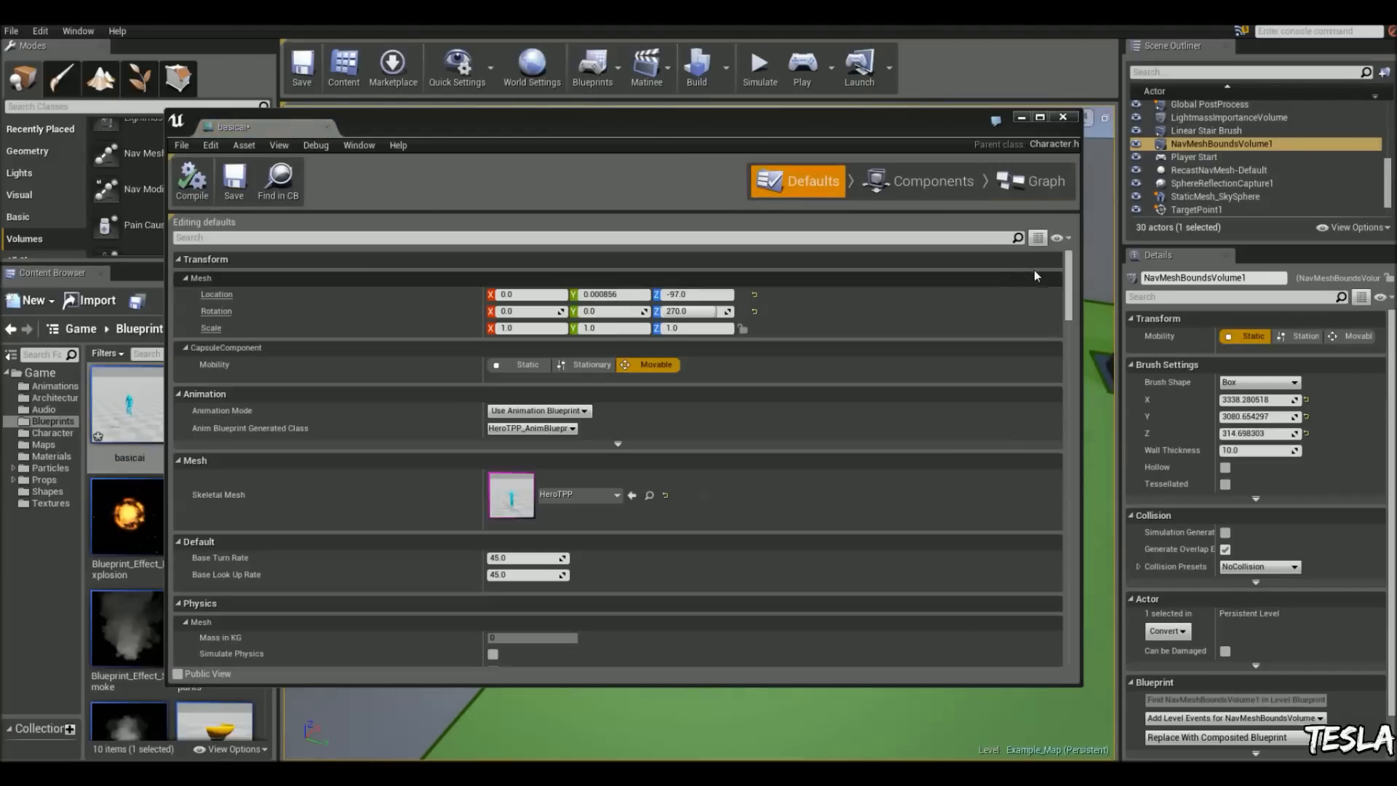
type("max")
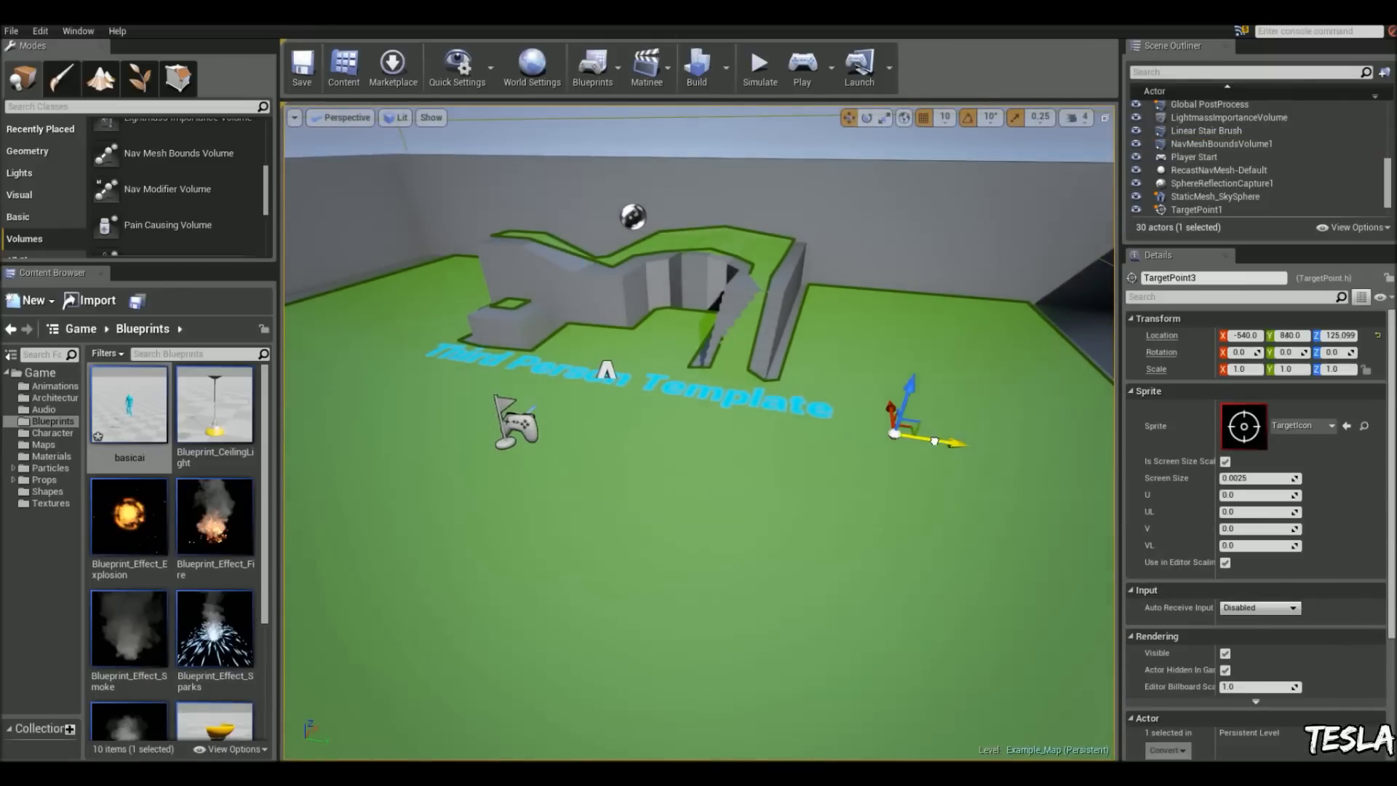
Drag TargetPoint3 up the ramp structure onto the raised platform.
left_click_drag(932, 436, 768, 289)
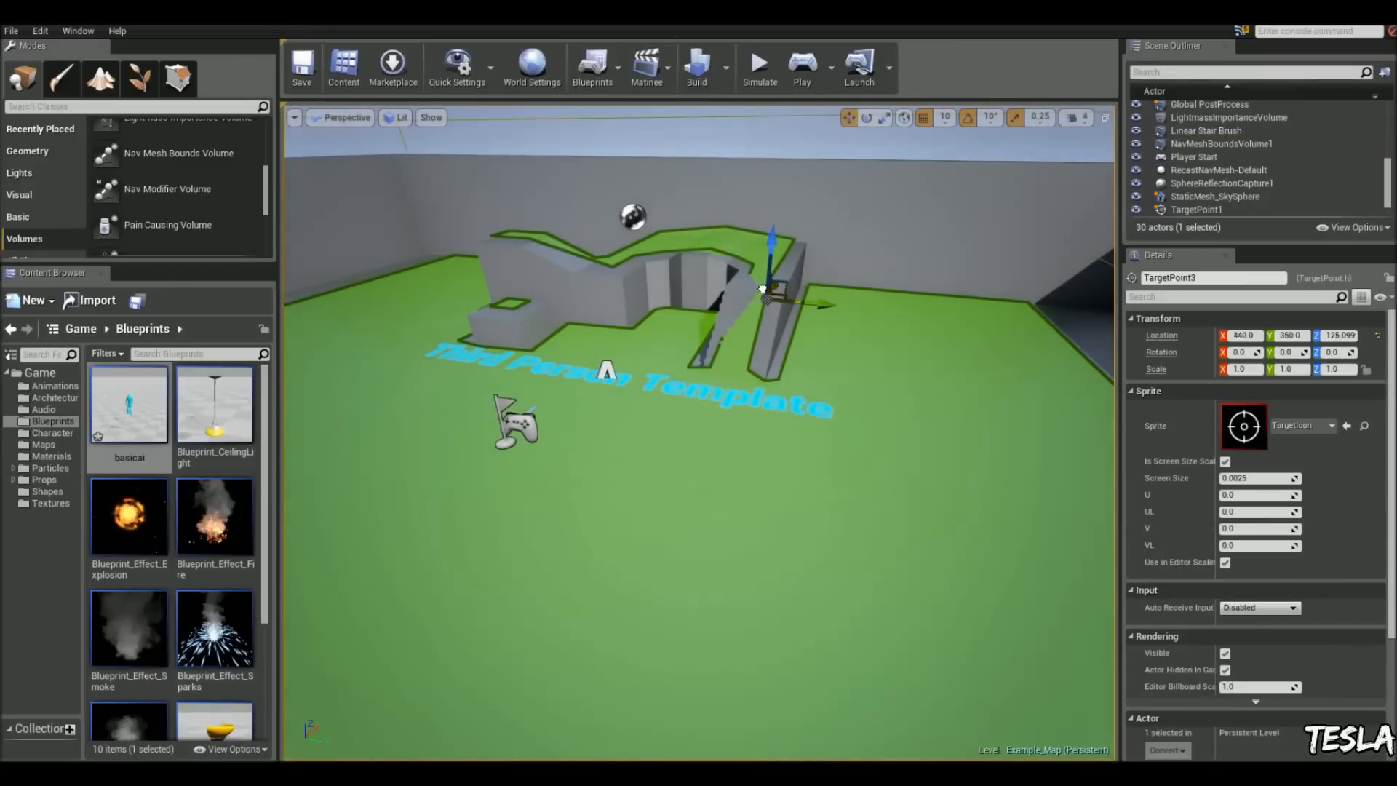
left_click_drag(767, 294, 775, 227)
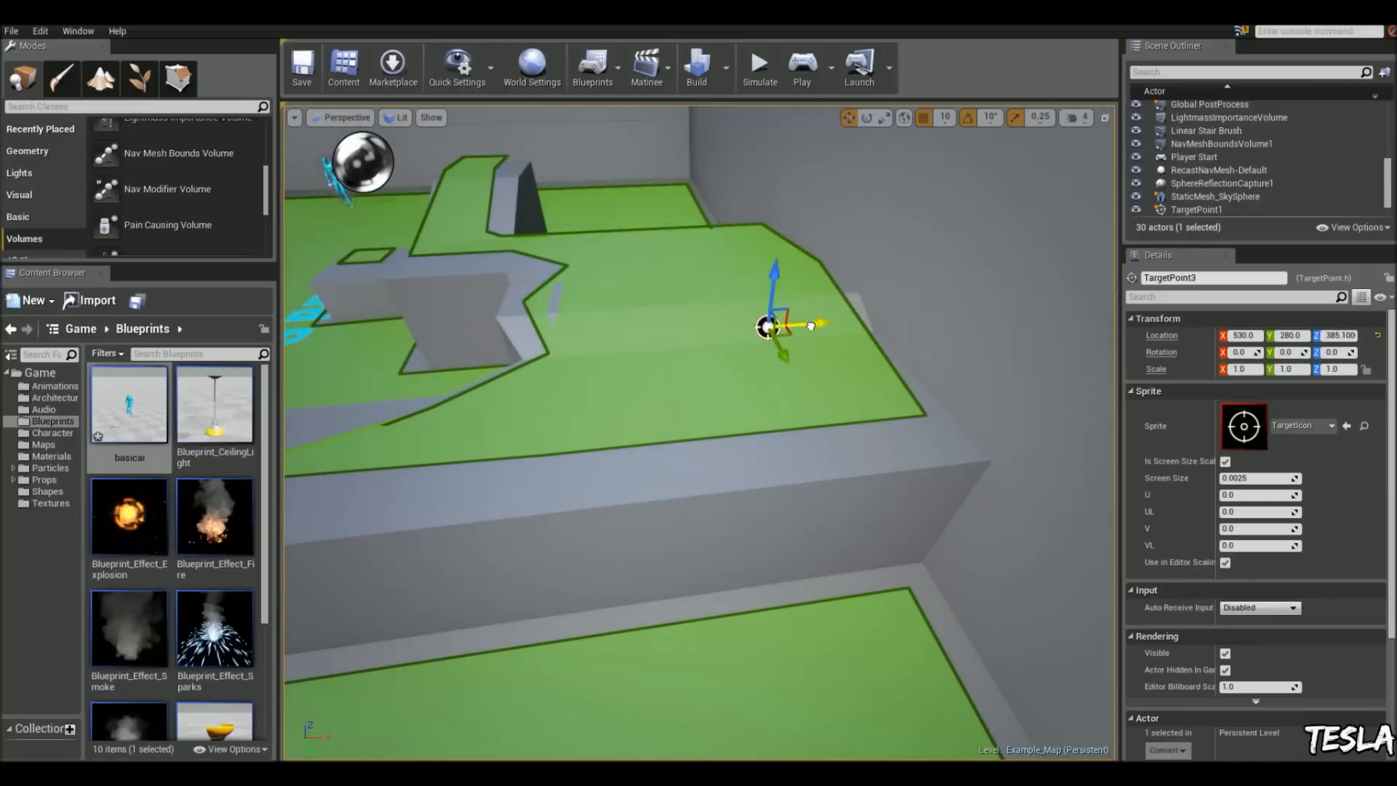
left_click(801, 63)
type("get cont")
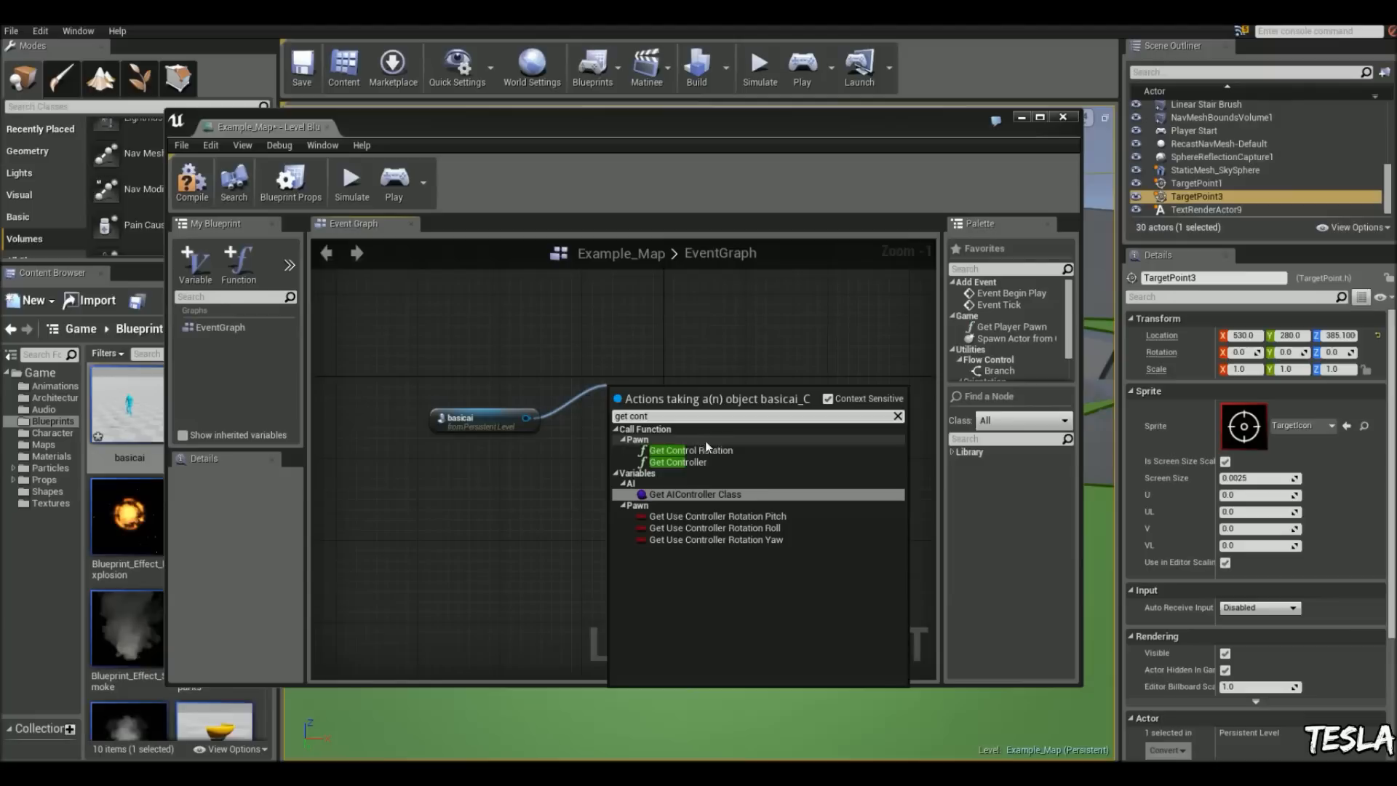
Add Get Controller for basicai and a Simple Move to Actor node, wiring the controller in.
left_click(678, 462)
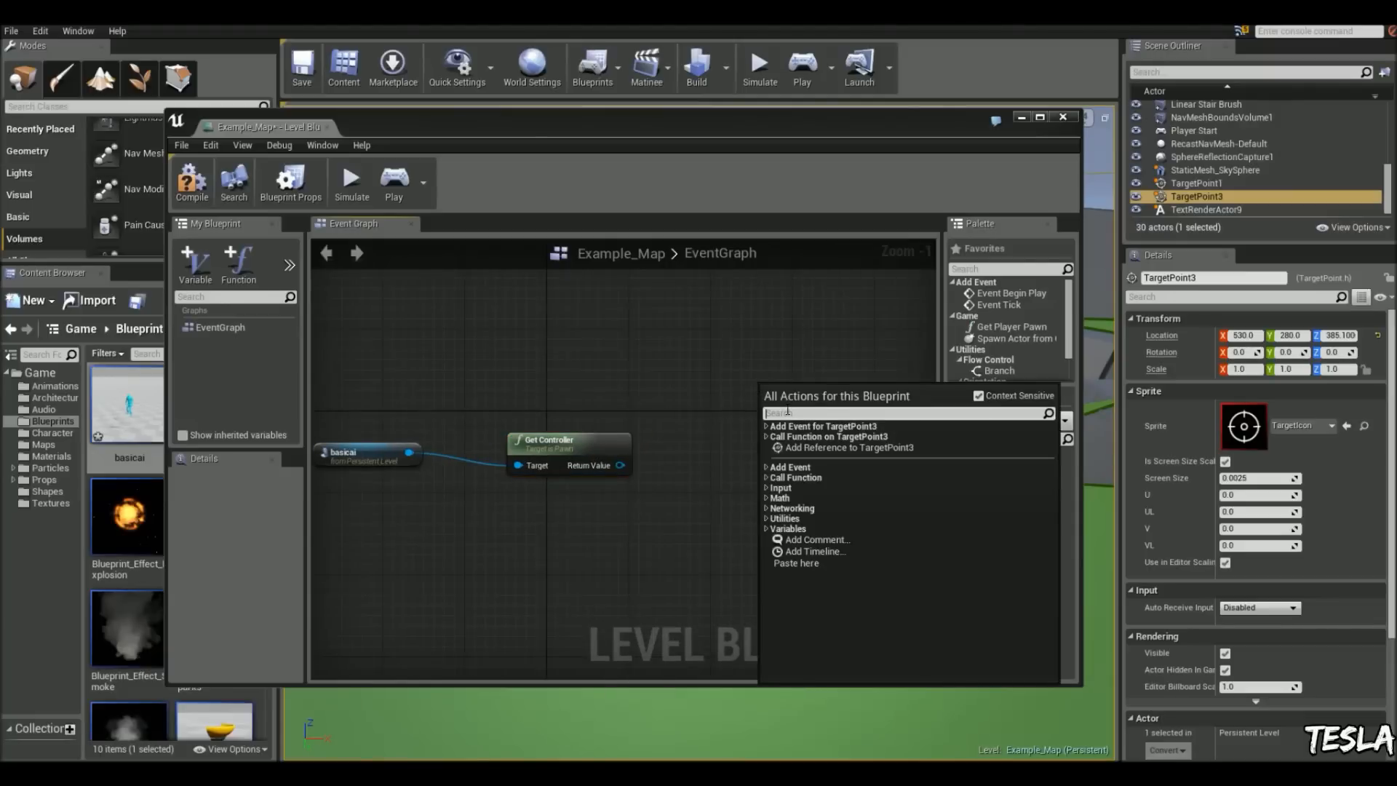
type("simple")
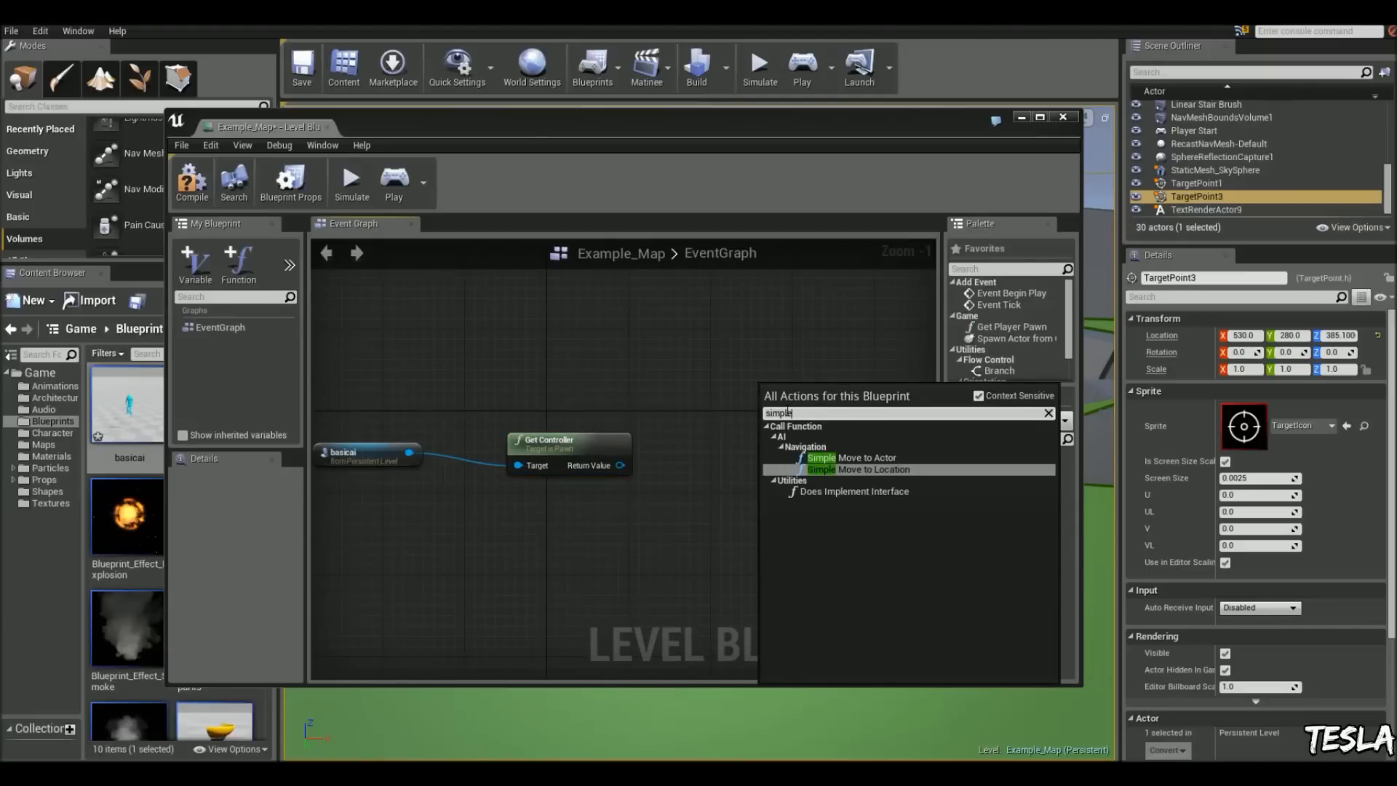
left_click(851, 457)
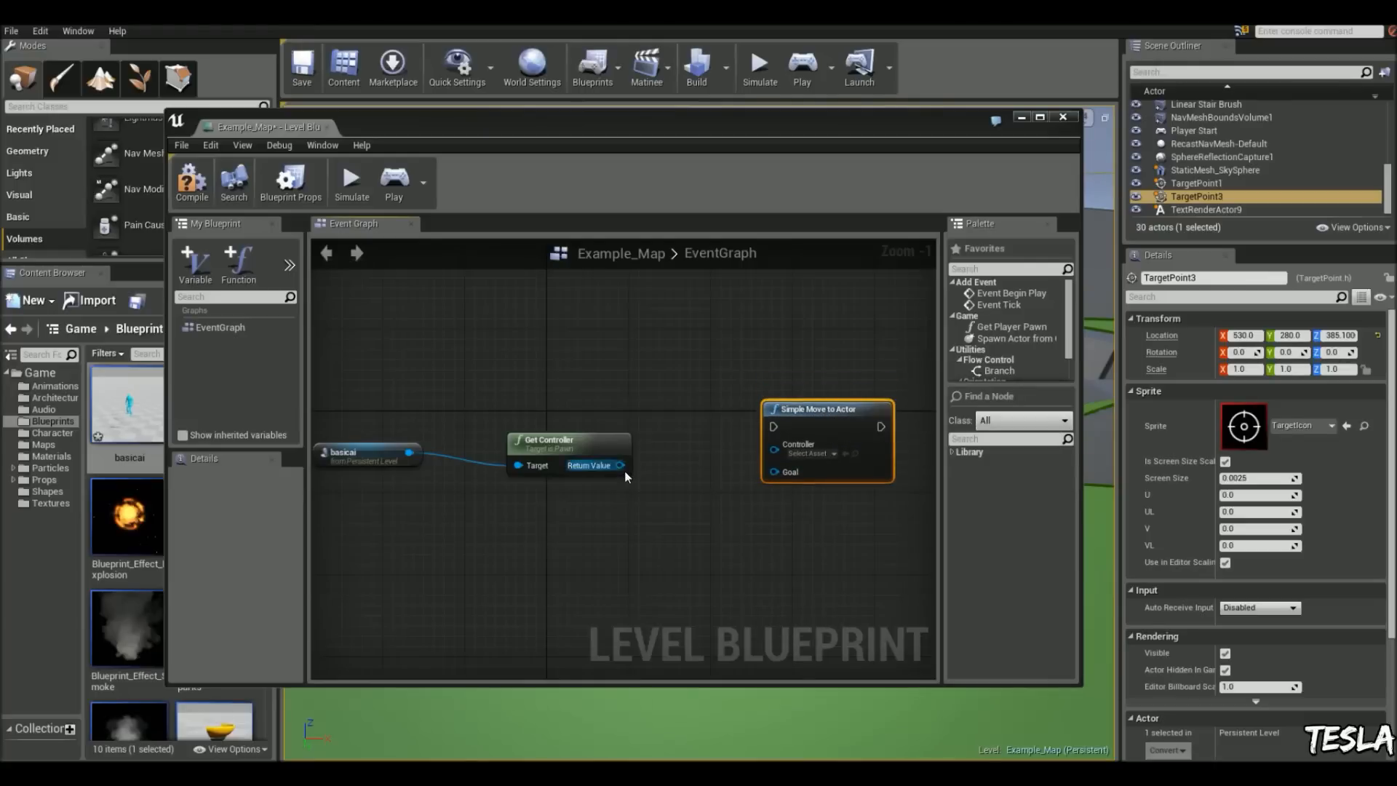
left_click_drag(620, 466, 774, 462)
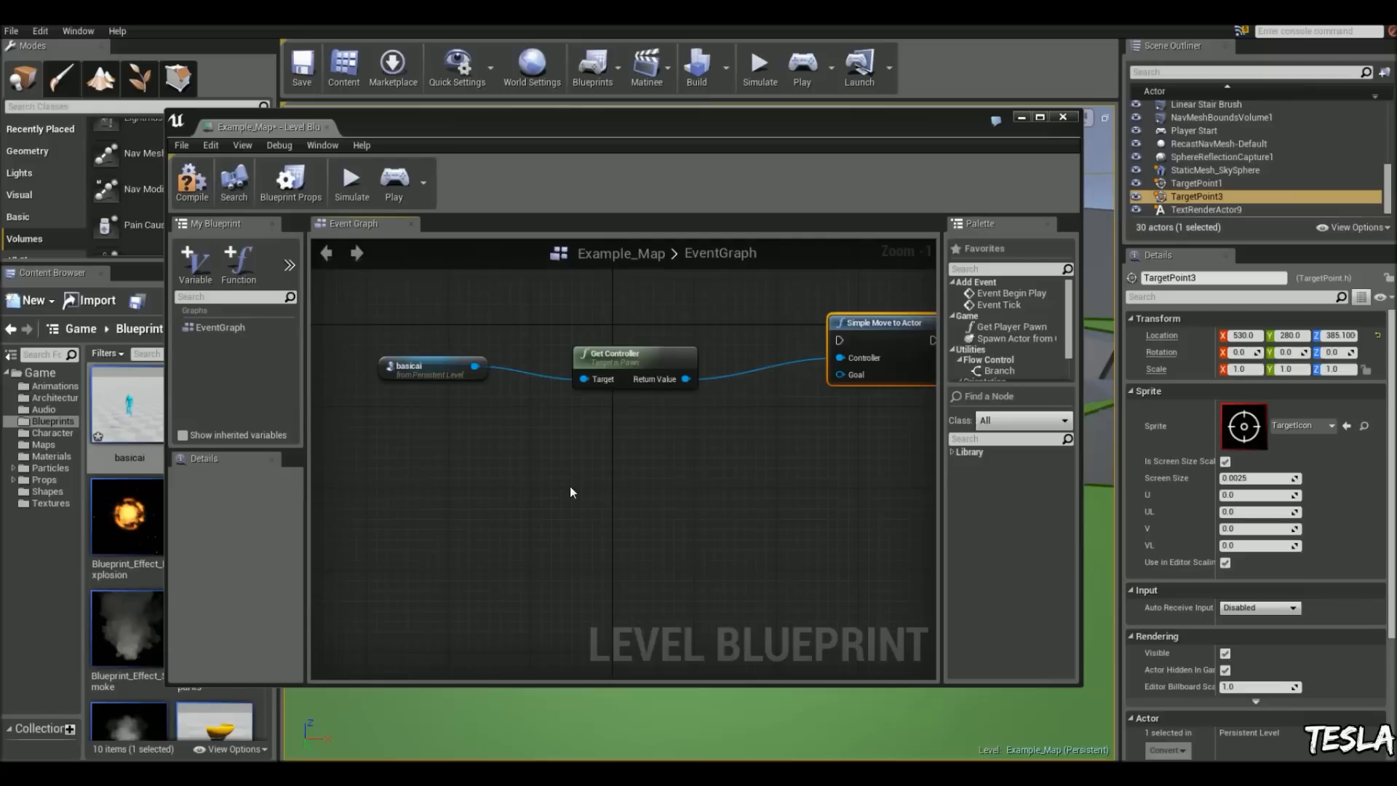
Make Get Player Character the move goal driven by the F press, then return to the level.
right_click(583, 479)
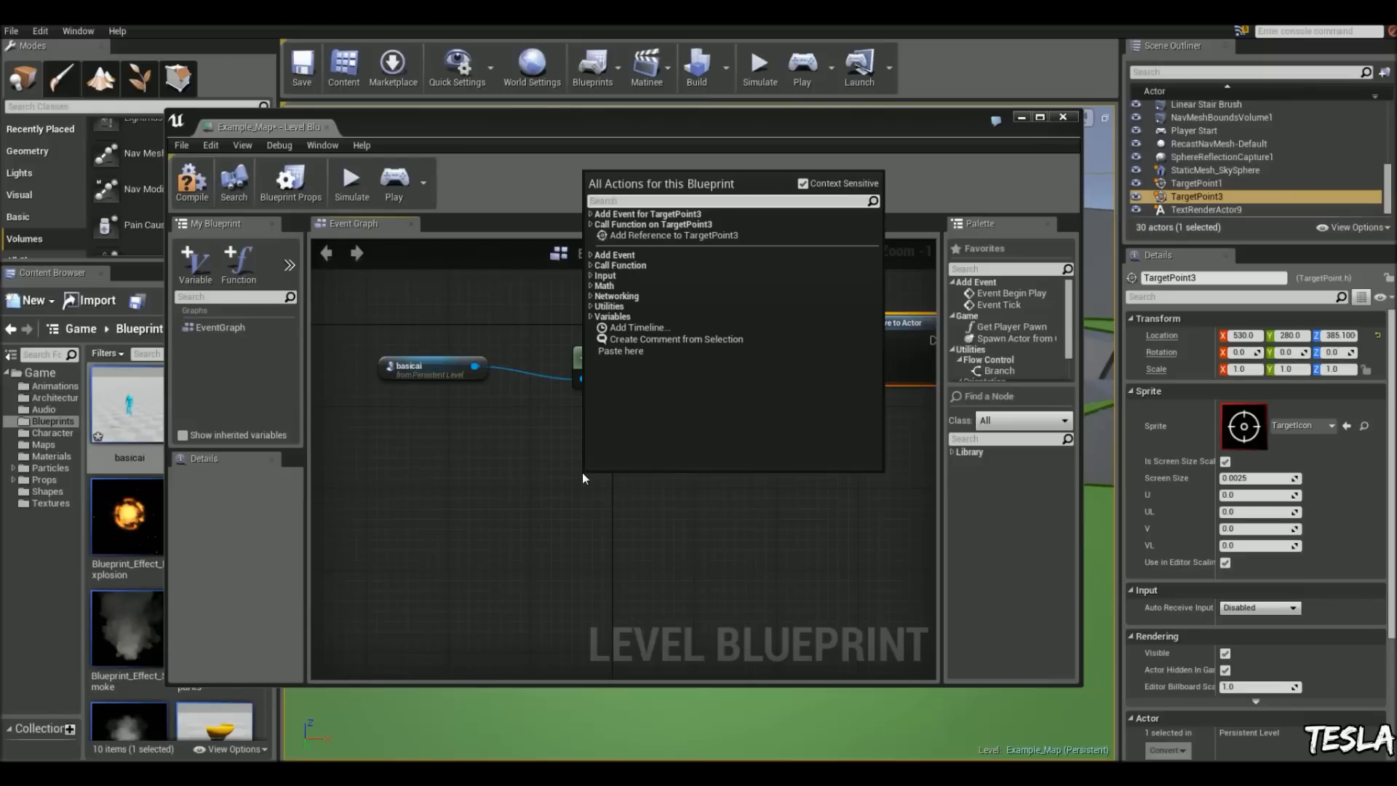
type("get play")
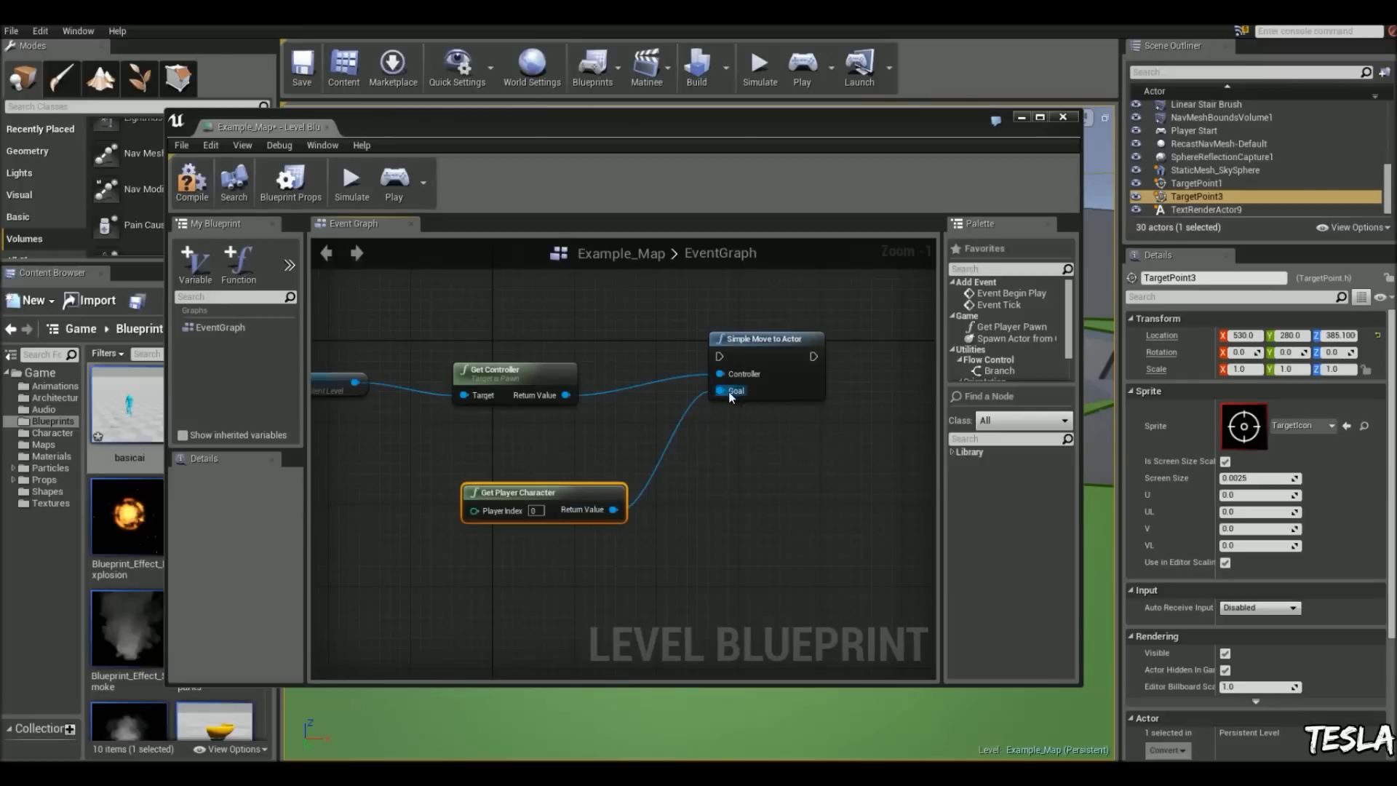
left_click_drag(516, 494, 486, 471)
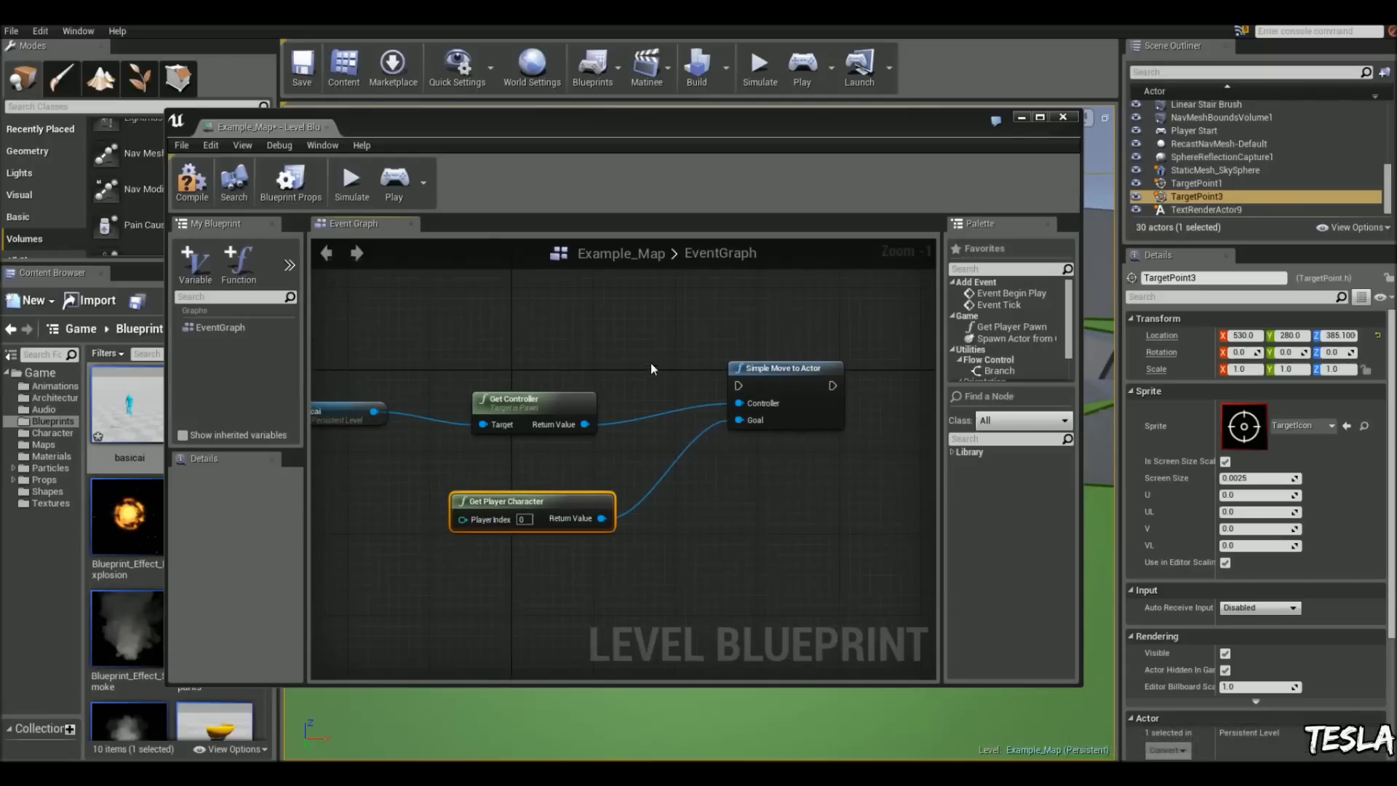
right_click(651, 366)
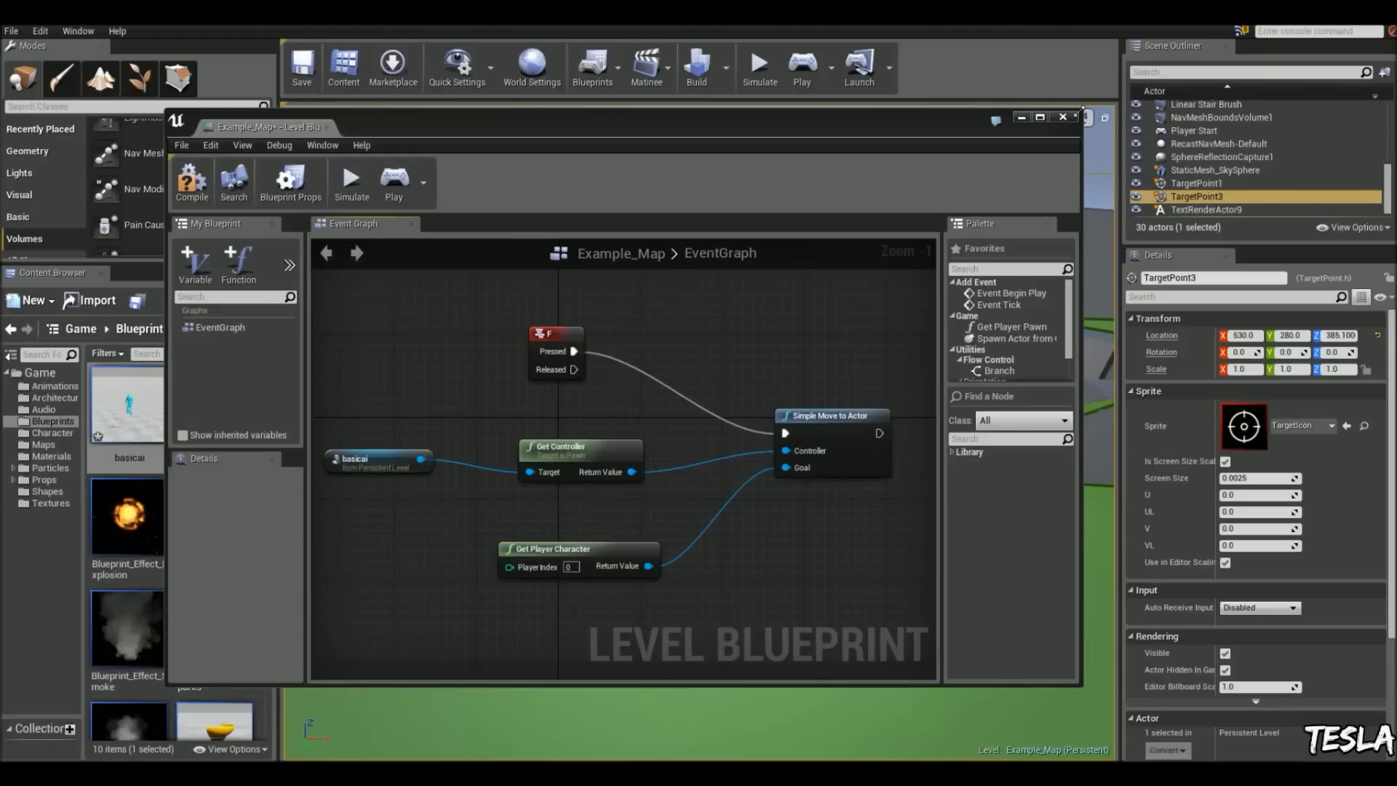
left_click(799, 66)
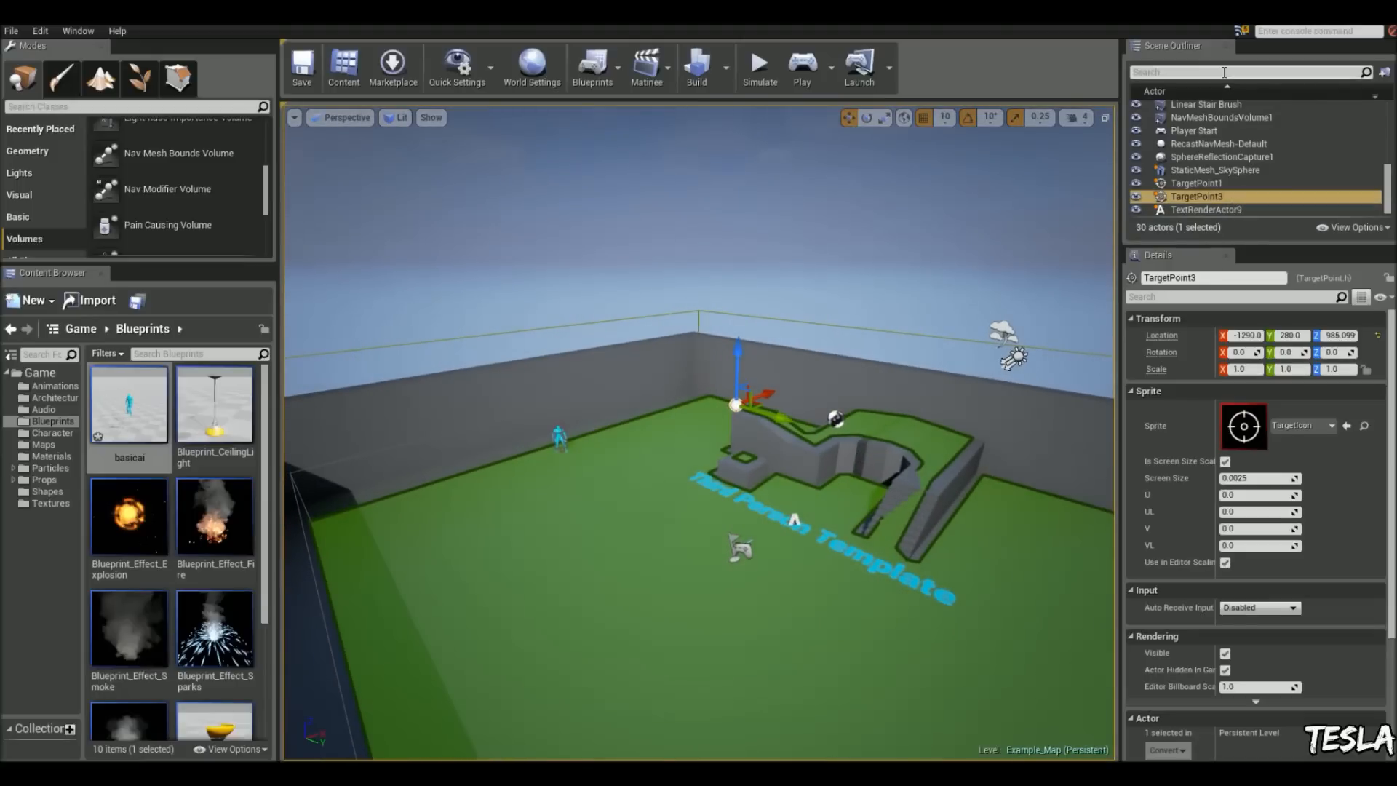
Filter the Scene Outliner by 'nav', select the nav mesh bounds volume and fly toward the stairs.
type("nav")
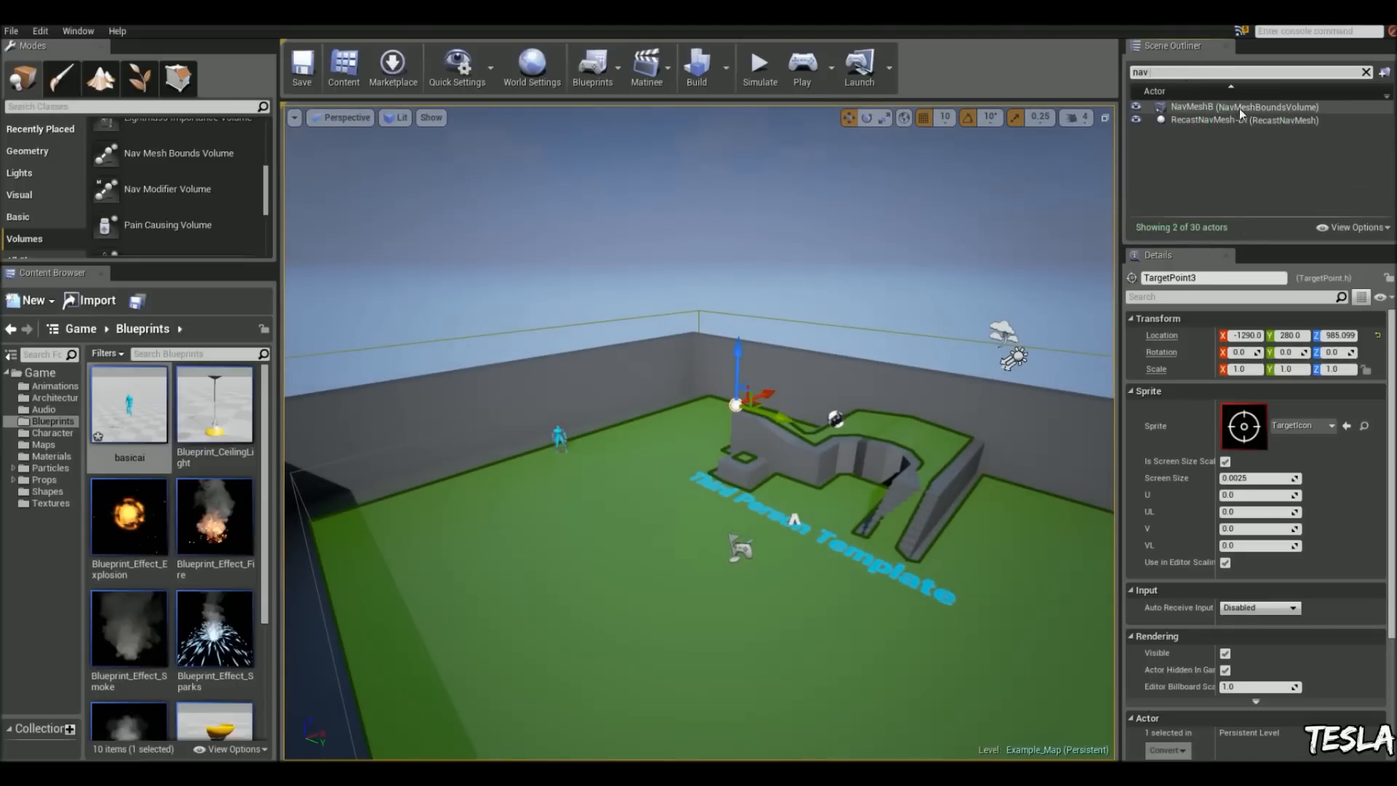
left_click(1239, 106)
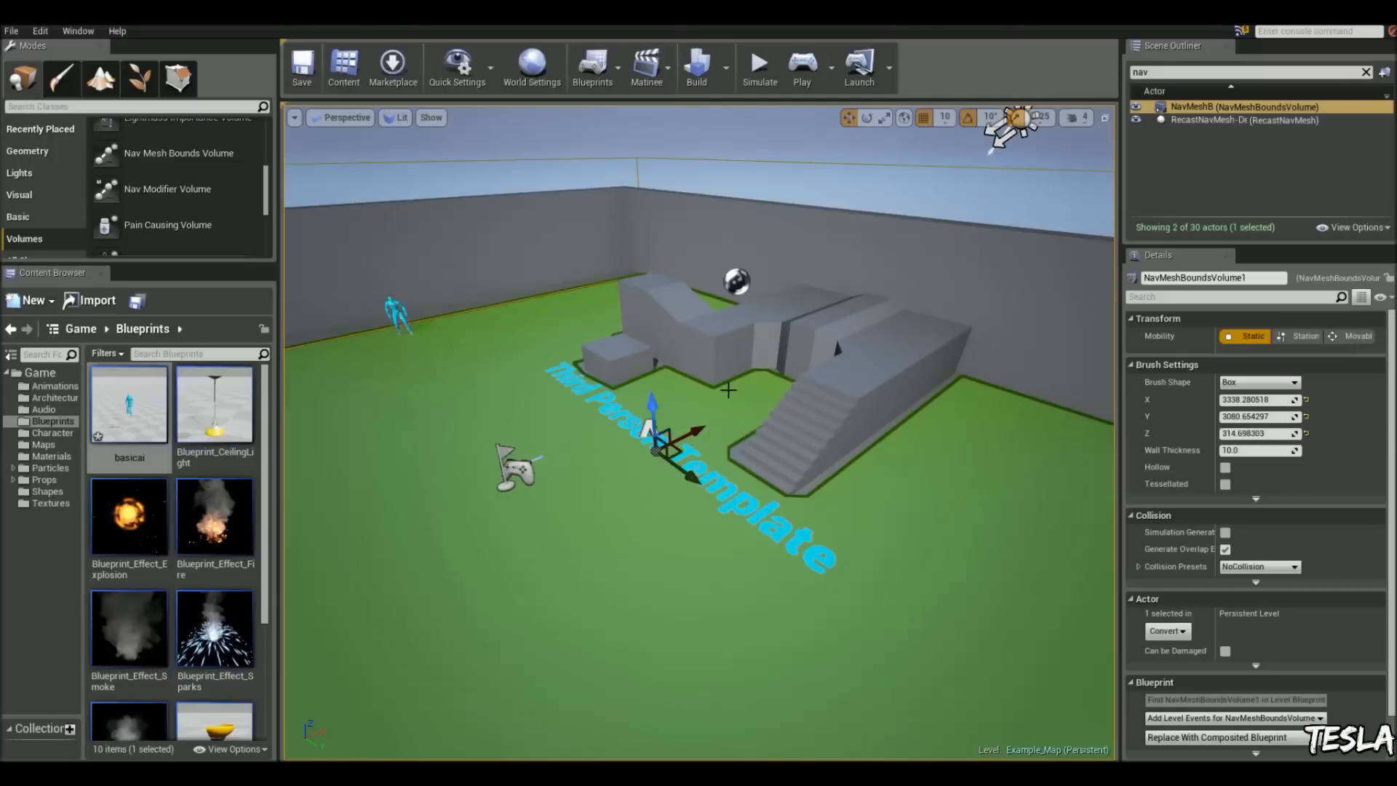
left_click_drag(731, 392, 864, 294)
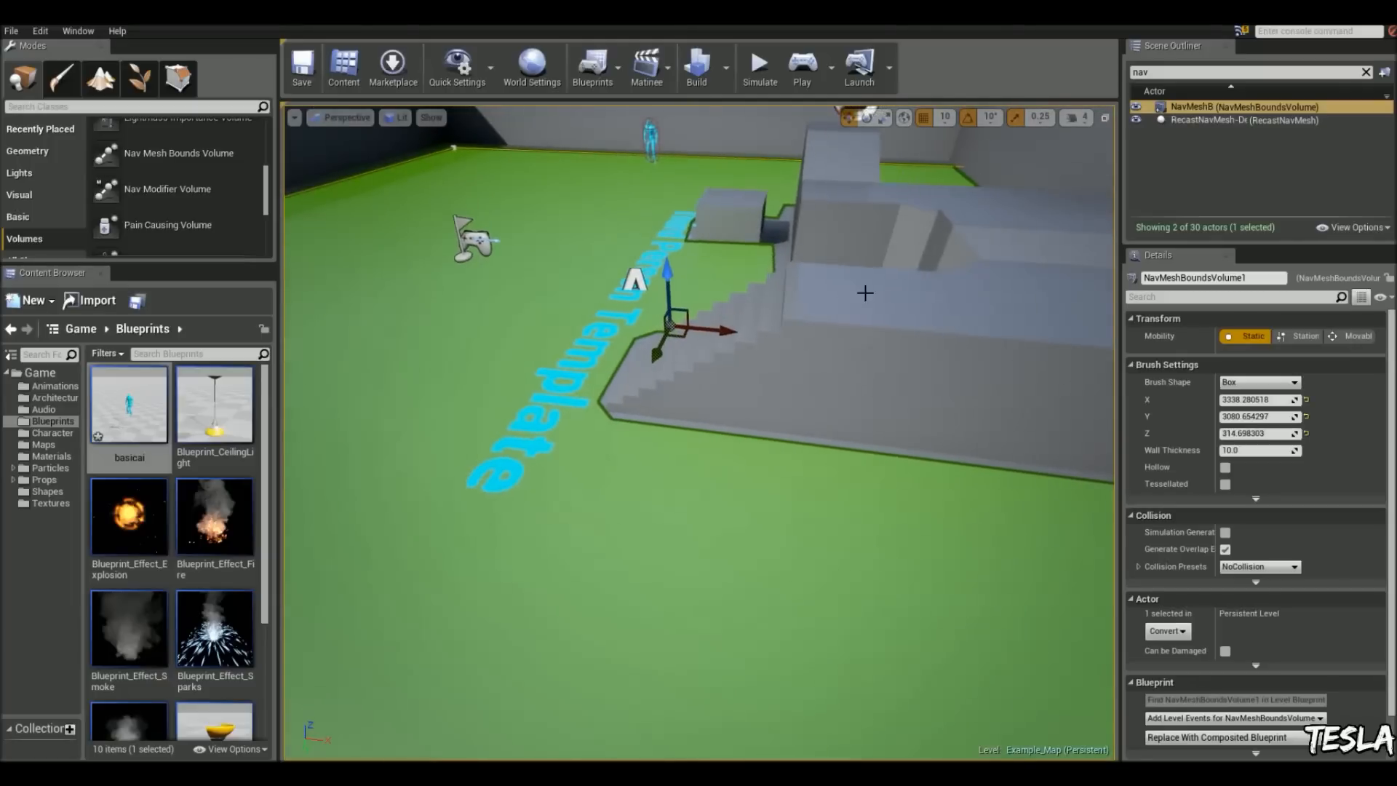